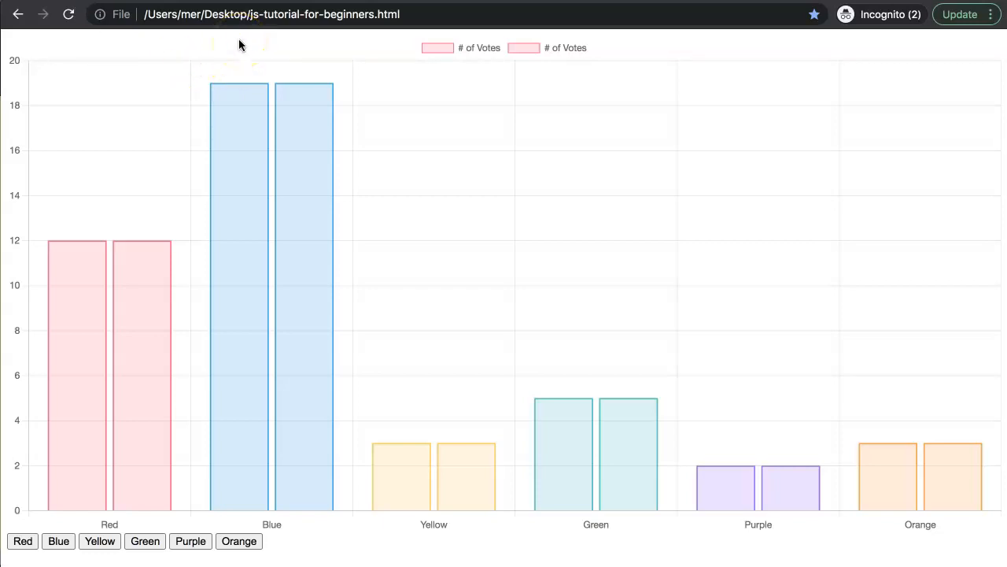
pyautogui.moveTo(268, 252)
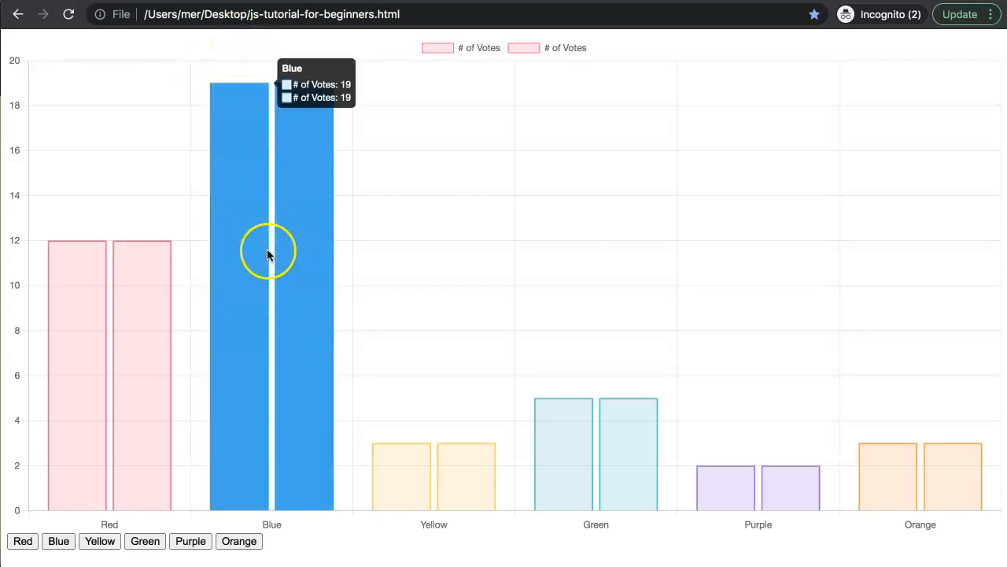
pyautogui.moveTo(302, 317)
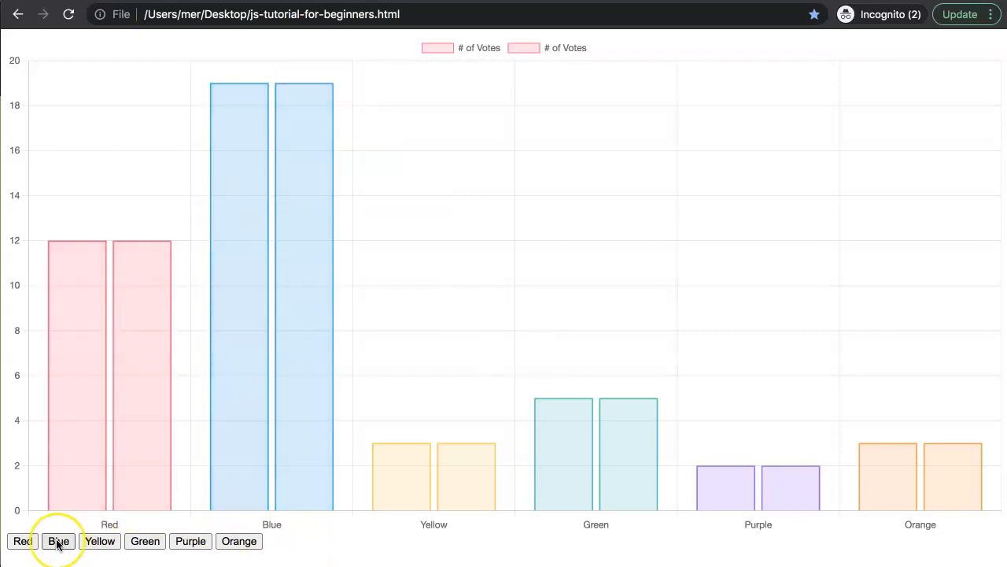
# Highlight the Blue, Yellow and Green bars with the colour buttons under the chart.
pyautogui.click(57, 541)
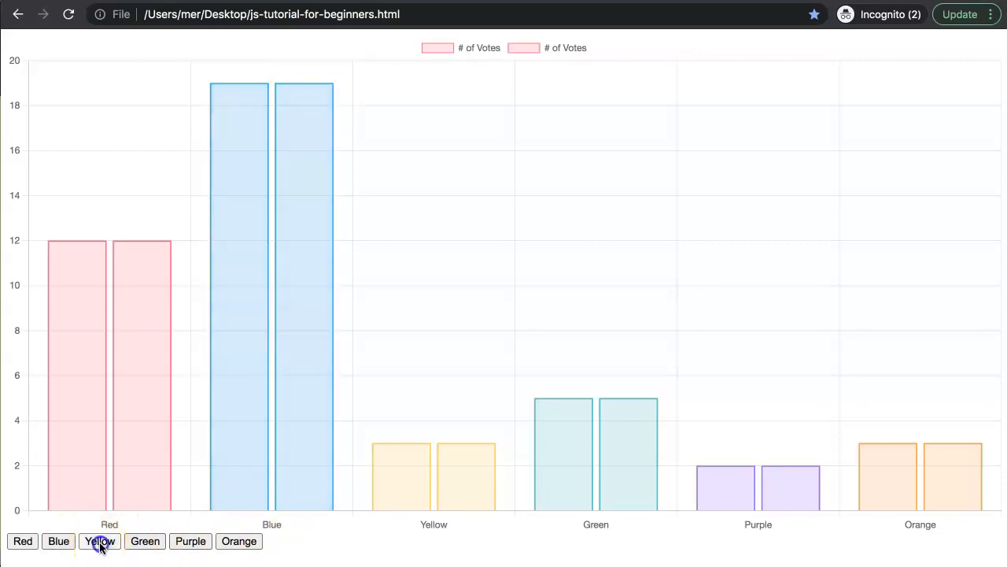
pyautogui.click(144, 541)
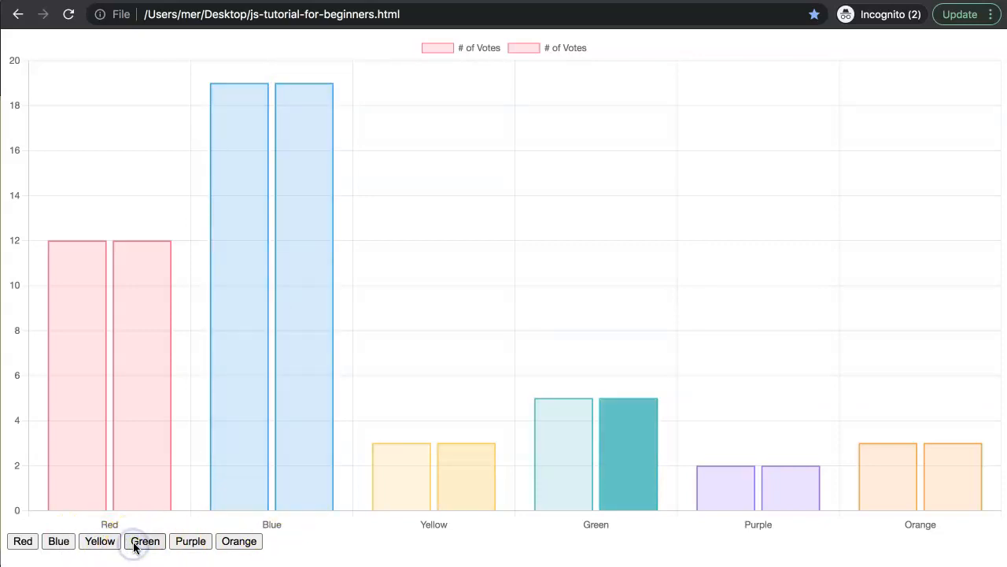
pyautogui.click(238, 541)
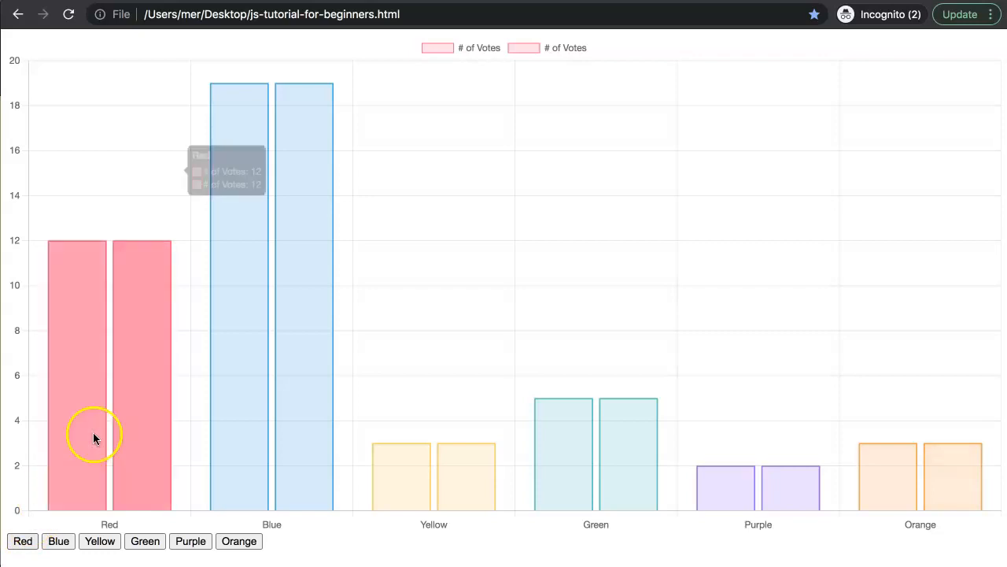
pyautogui.moveTo(98, 320)
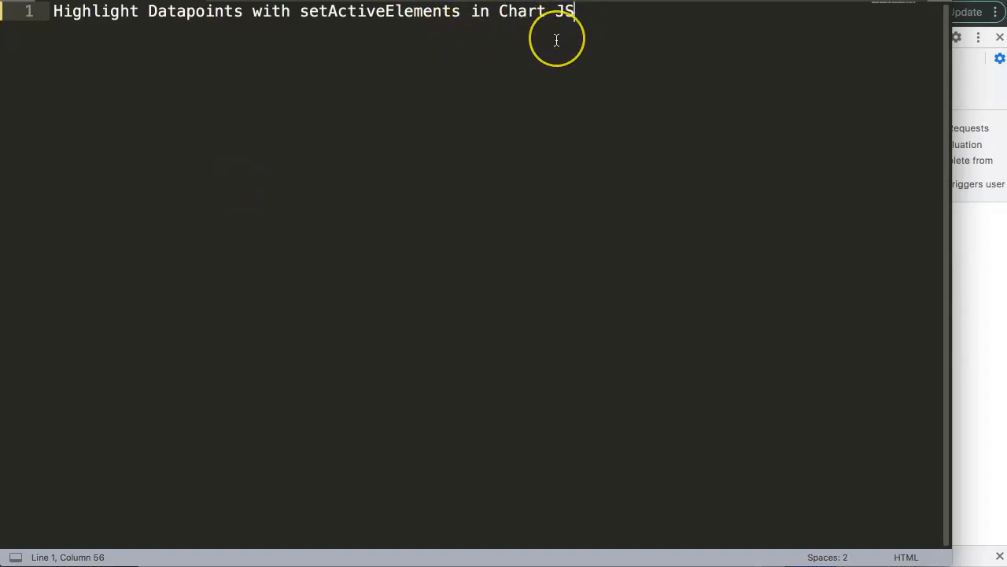
pyautogui.moveTo(554, 30)
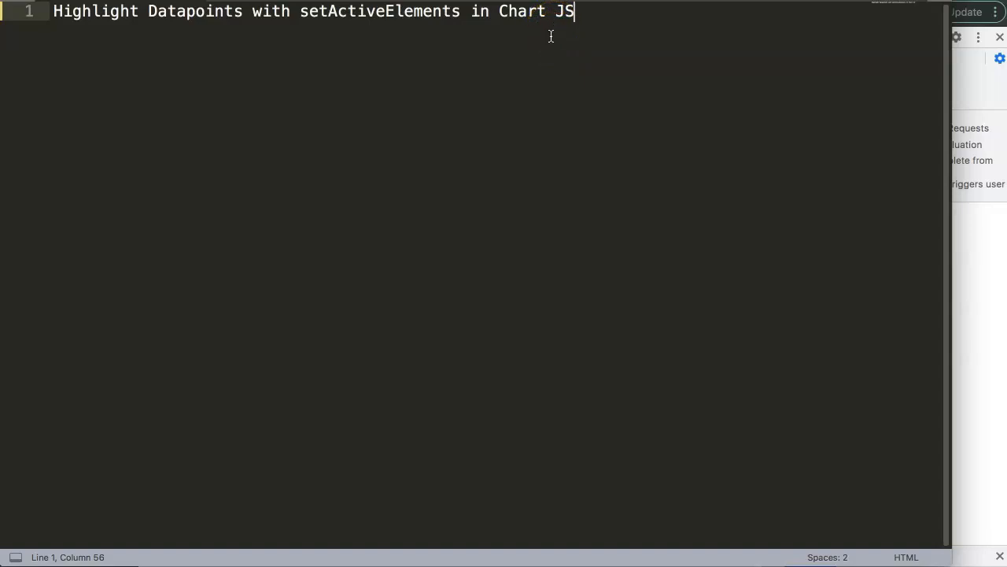
pyautogui.moveTo(486, 91)
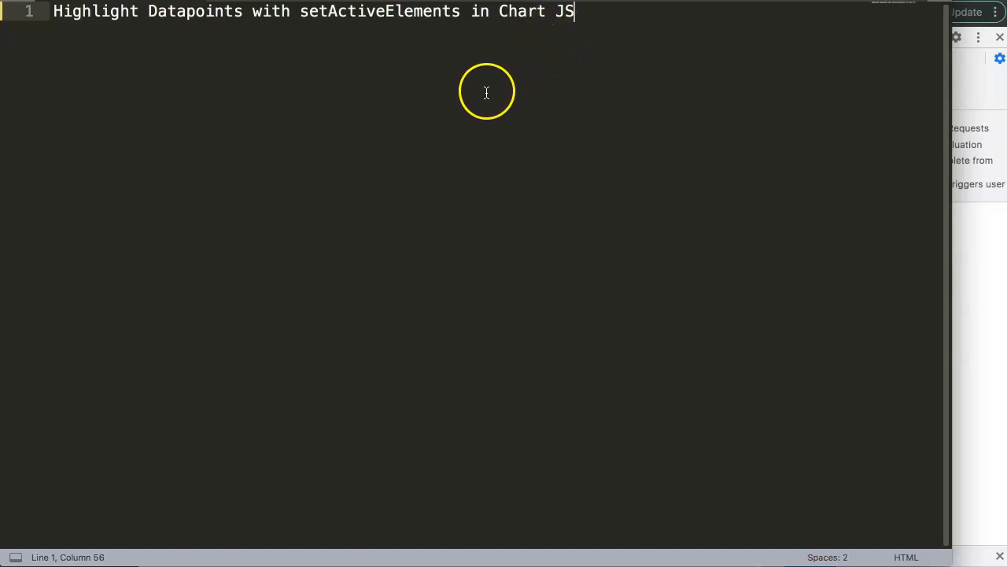
pyautogui.moveTo(483, 77)
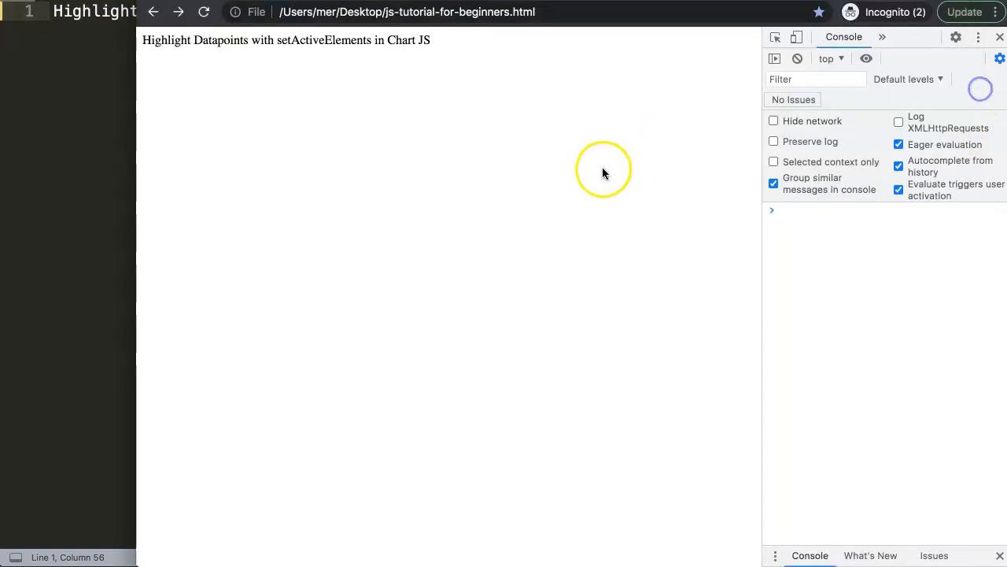
# Visit chartjs3.com's Getting Started page and scroll down to its intro text and video.
pyautogui.click(1000, 37)
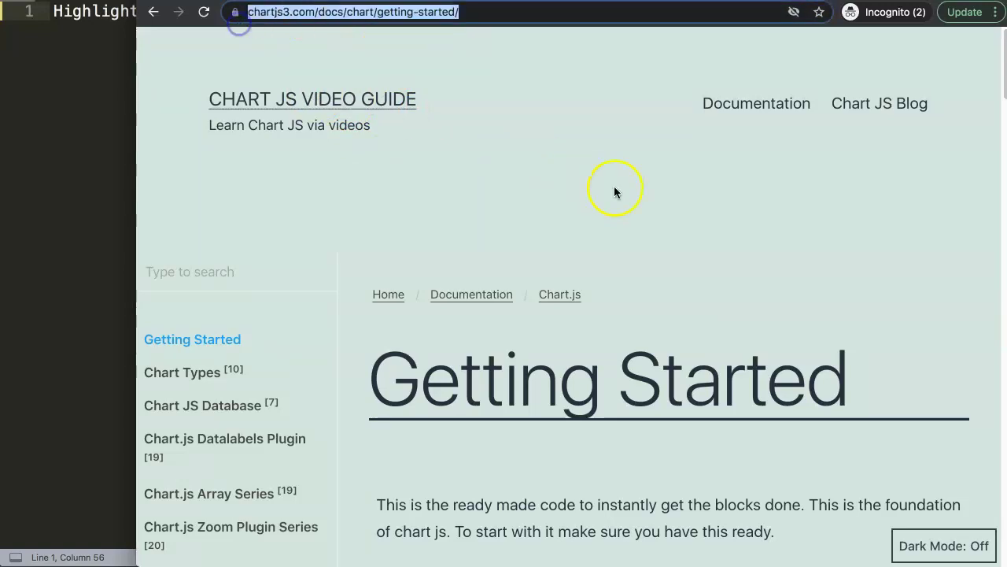
pyautogui.scroll(-3)
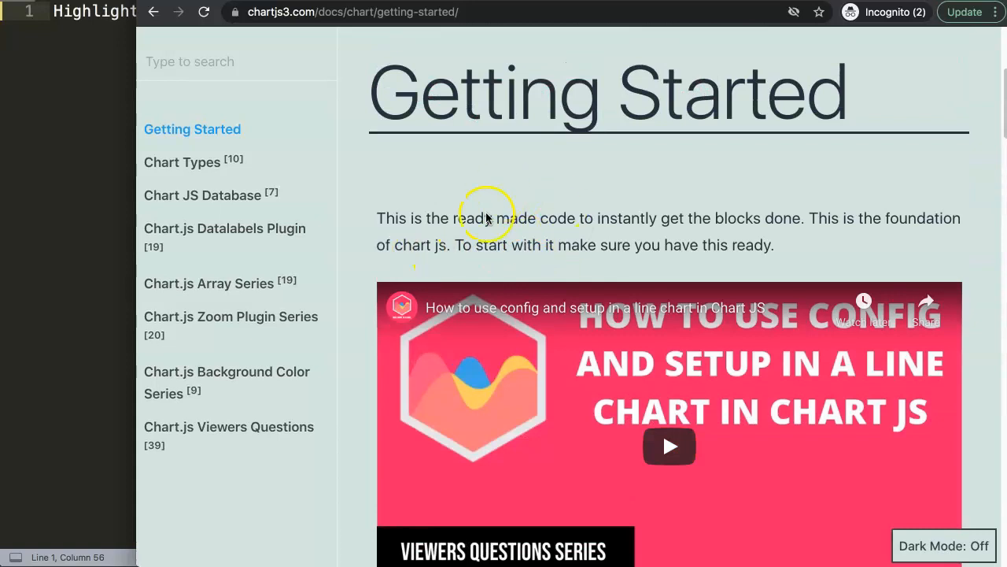
pyautogui.scroll(-3)
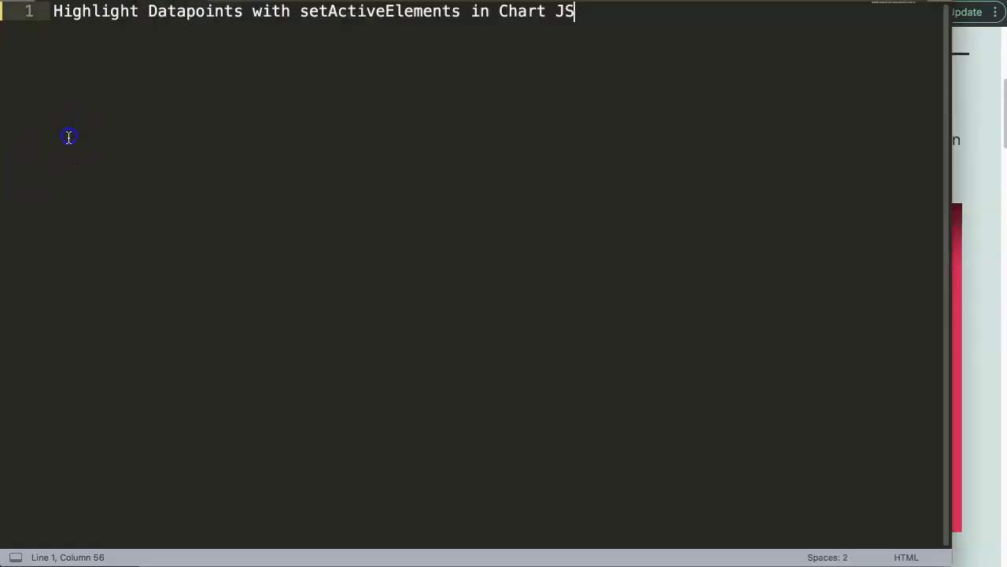
# Scroll further down the Getting Started page.
pyautogui.scroll(-3)
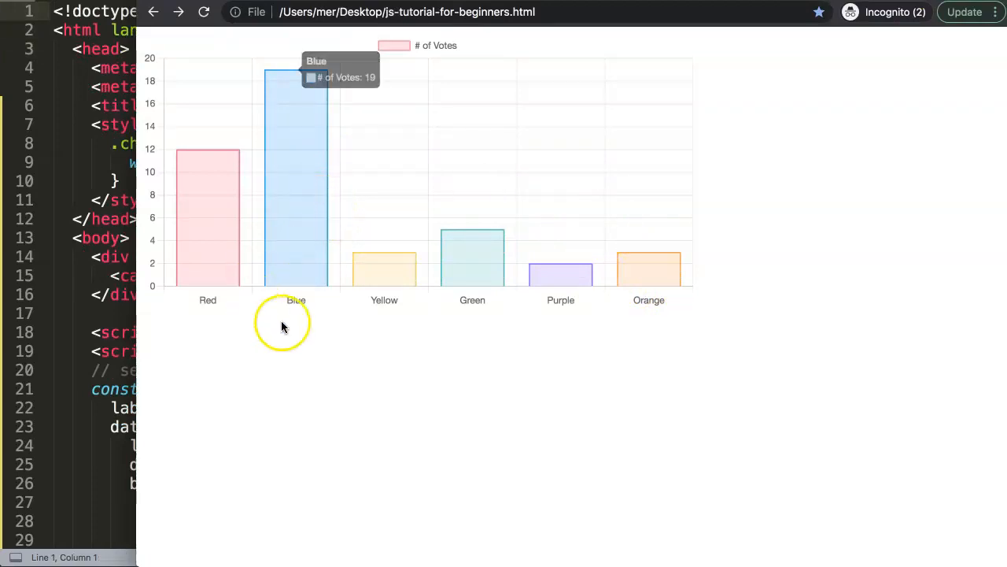
pyautogui.moveTo(319, 263)
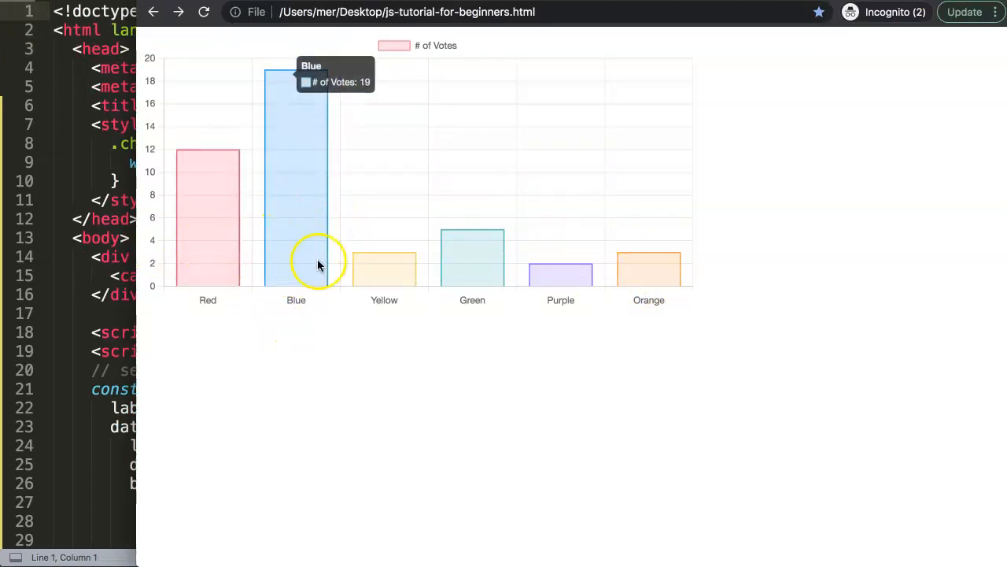
pyautogui.moveTo(291, 293)
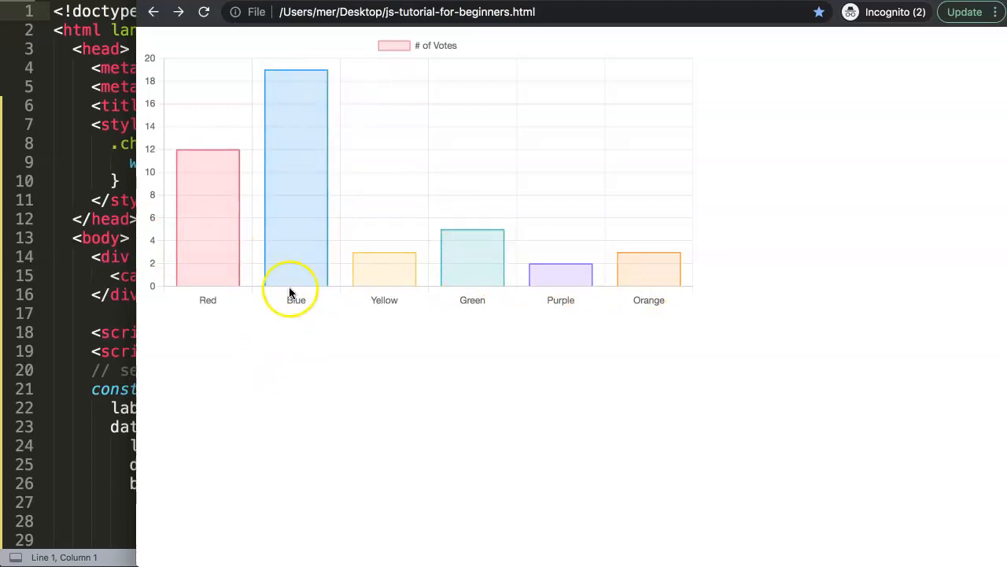
pyautogui.moveTo(298, 195)
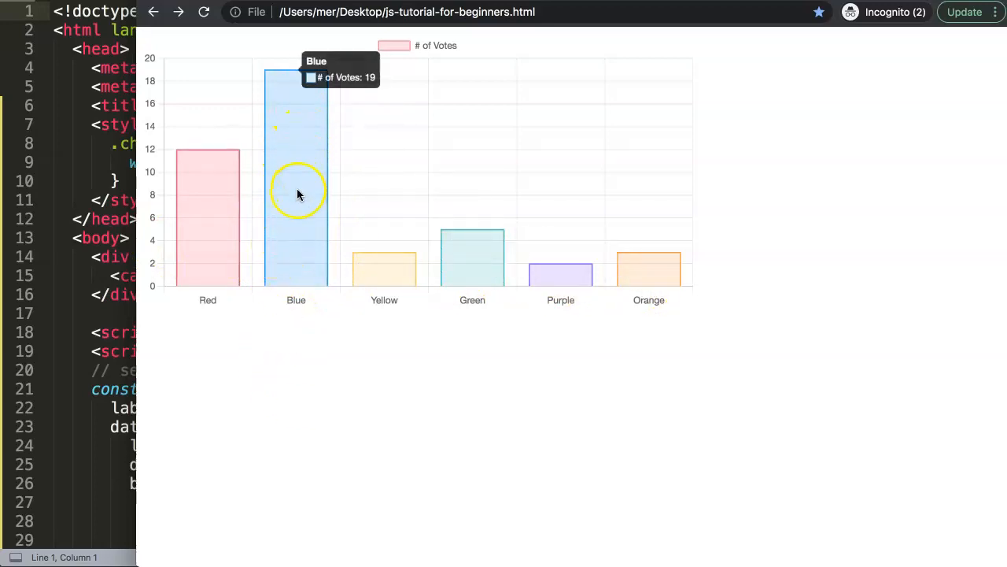
pyautogui.moveTo(198, 357)
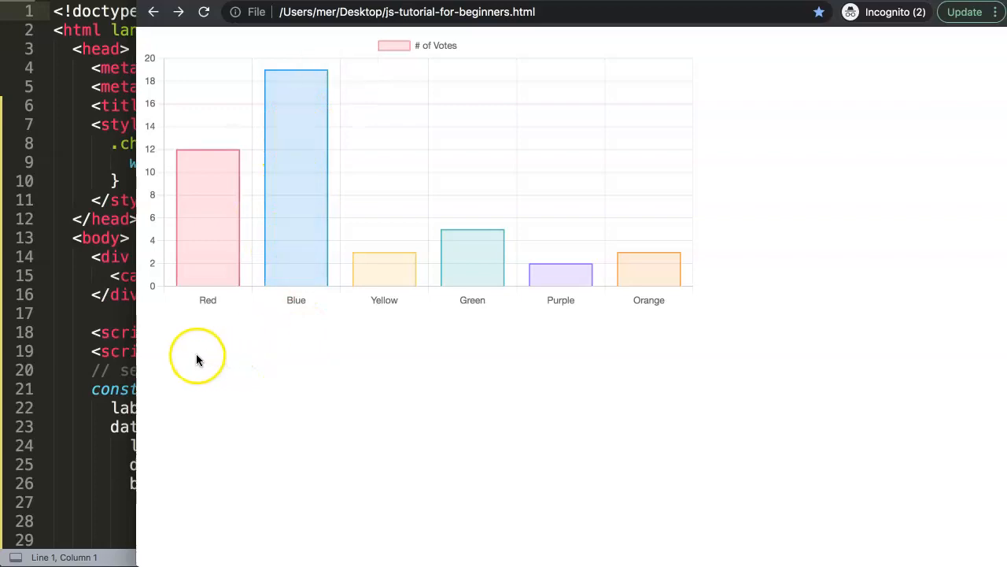
pyautogui.moveTo(287, 195)
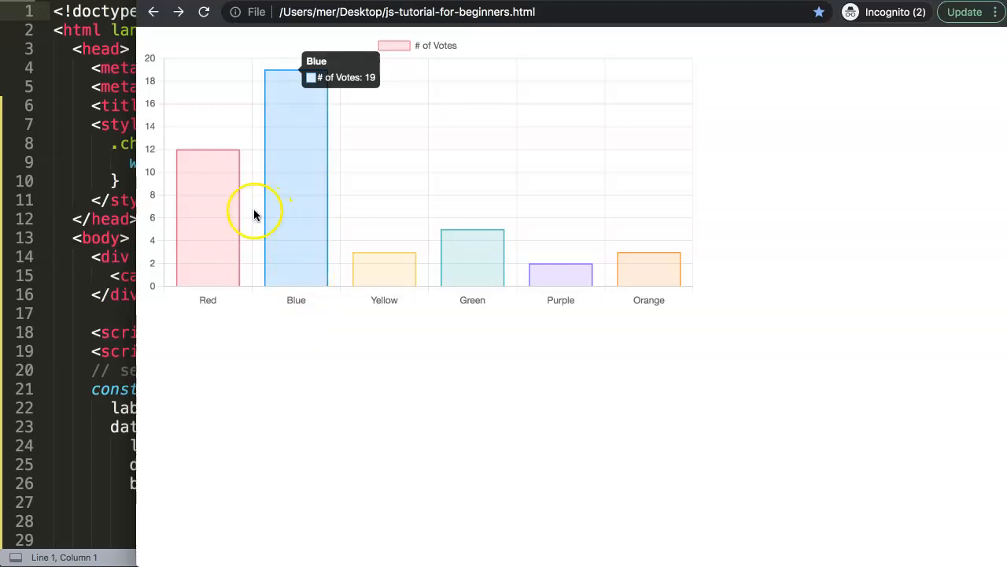
pyautogui.moveTo(276, 150)
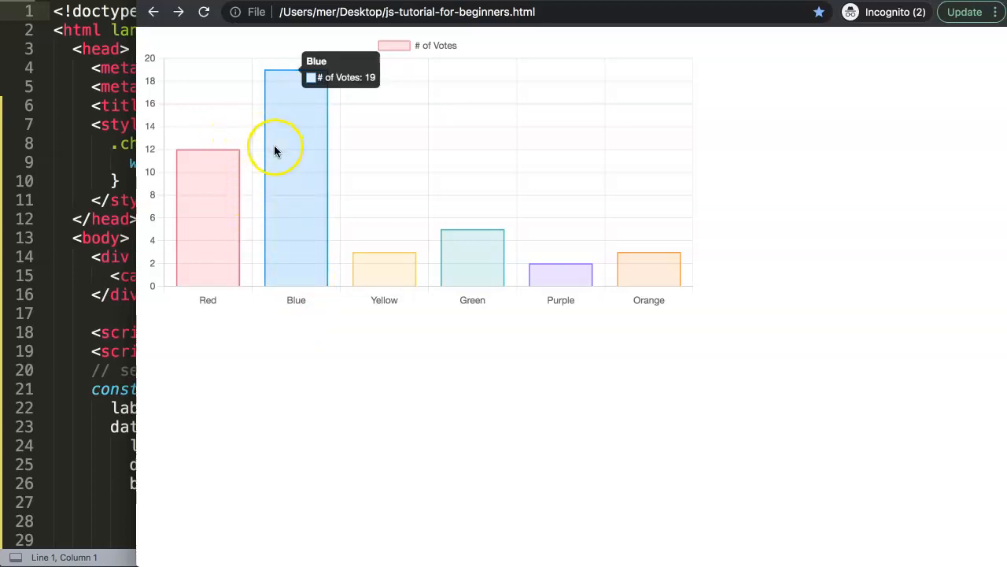
pyautogui.moveTo(295, 122)
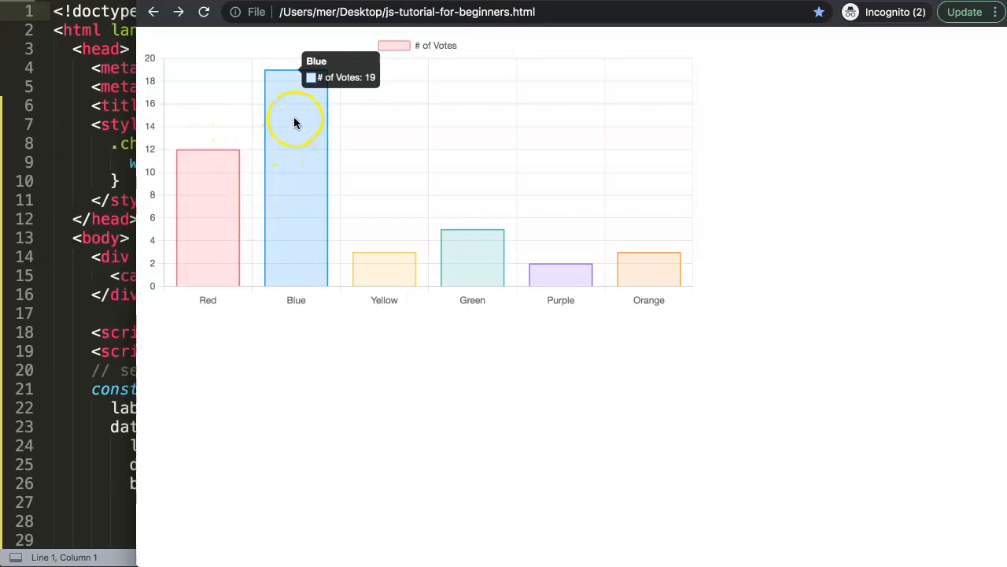
pyautogui.moveTo(307, 118)
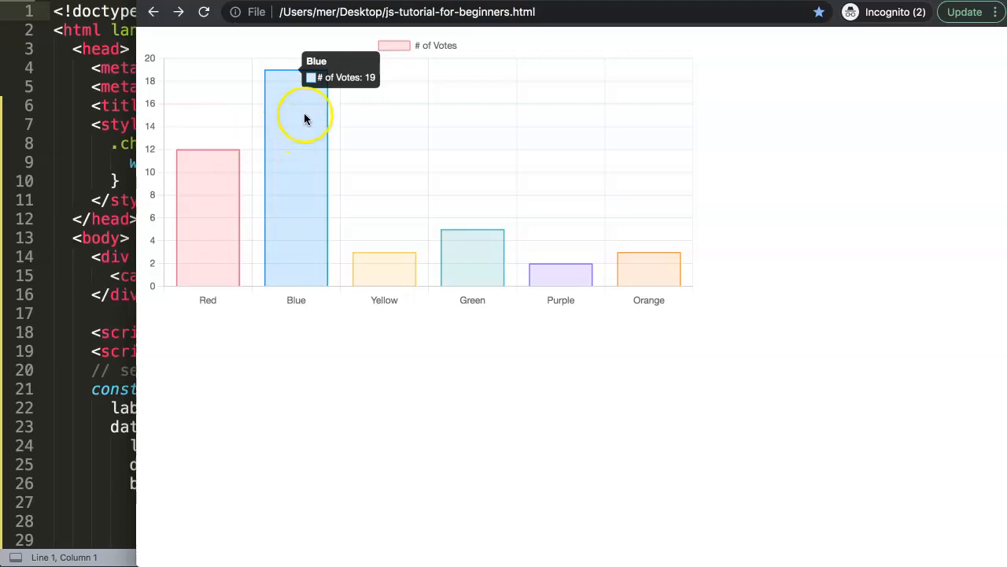
pyautogui.moveTo(219, 104)
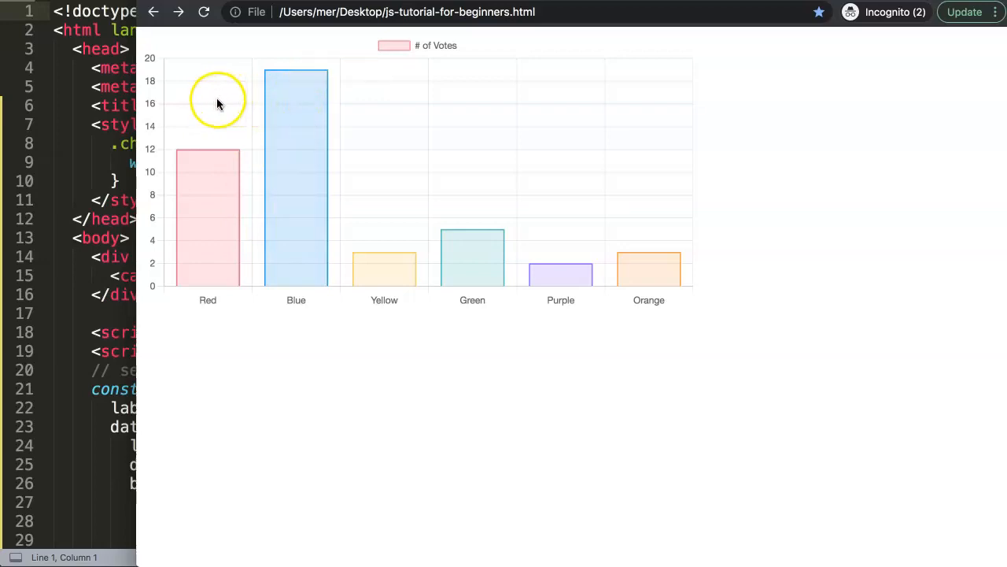
pyautogui.moveTo(274, 118)
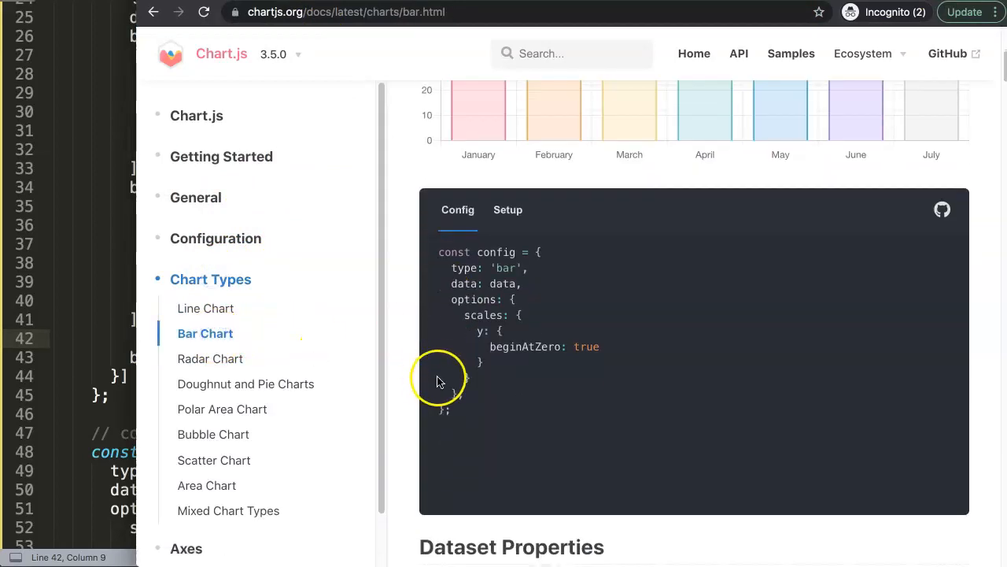
# Scroll to the Bar Chart Dataset Properties table and select hoverBackgroundColor.
pyautogui.scroll(-3)
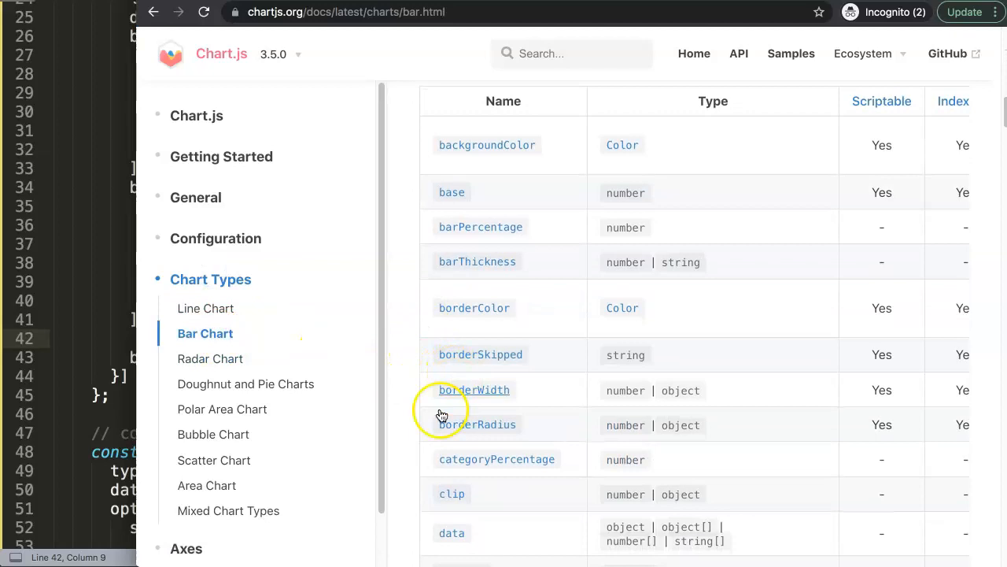
pyautogui.scroll(-3)
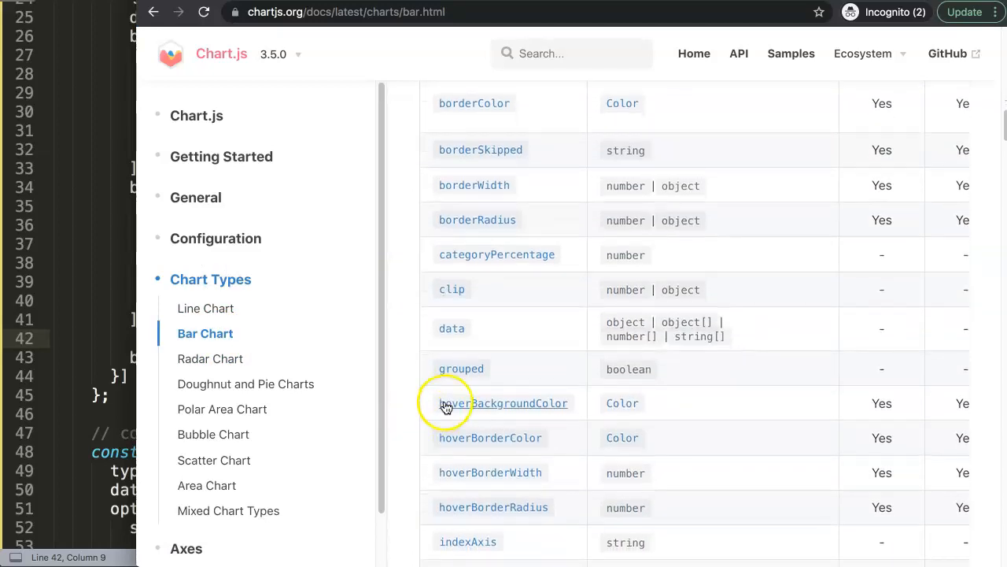
pyautogui.doubleClick(503, 403)
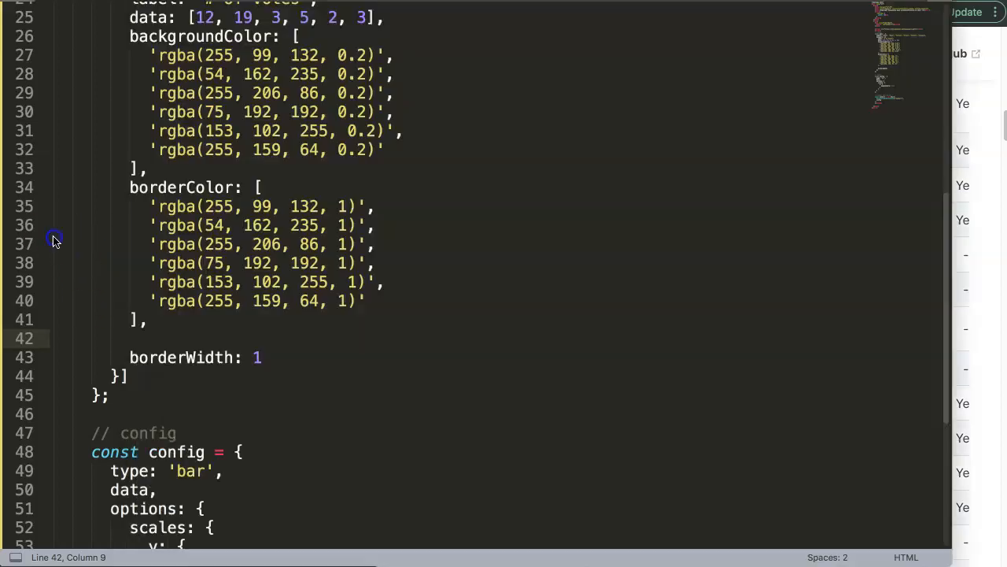
# Type hoverBackgroundColor after borderColor and fill it with the copied border colour list.
pyautogui.write('hoverBackgroundColor')
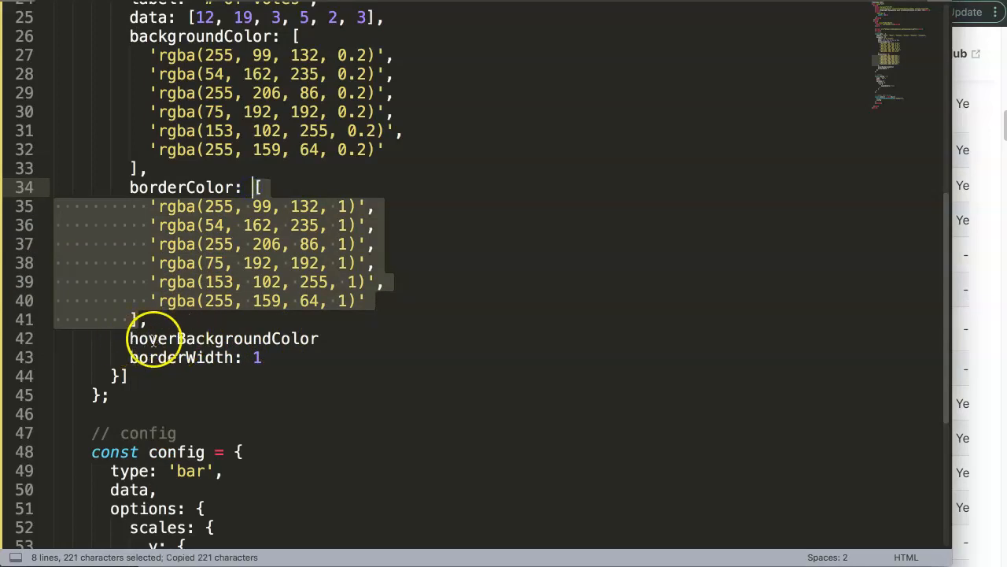
pyautogui.moveTo(236, 336)
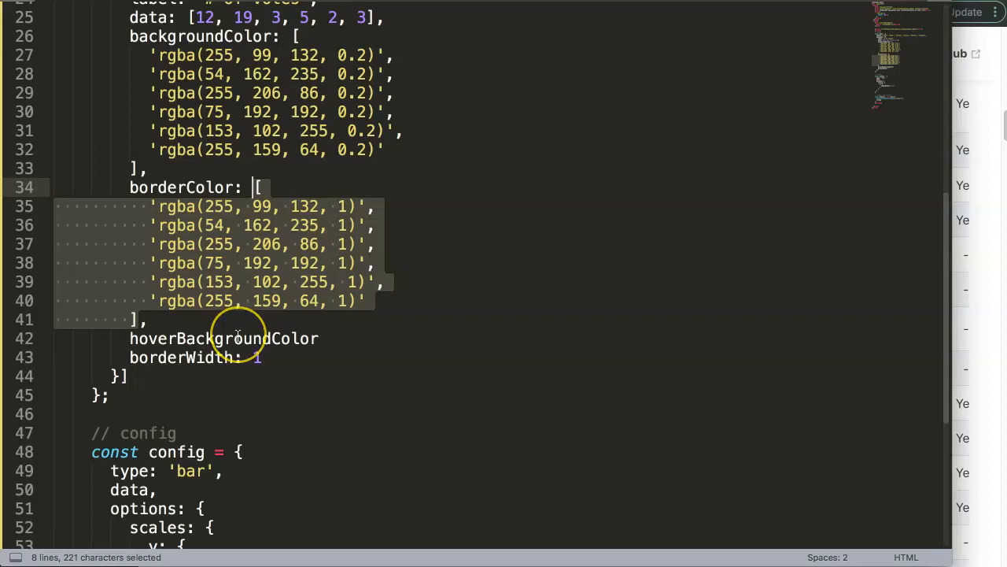
pyautogui.press('Ctrl+c')
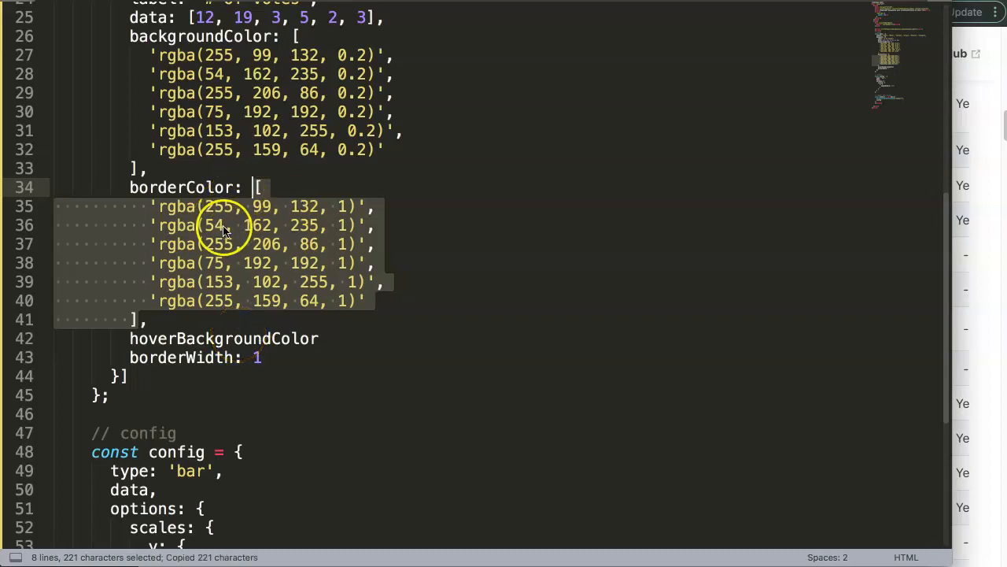
pyautogui.click(333, 338)
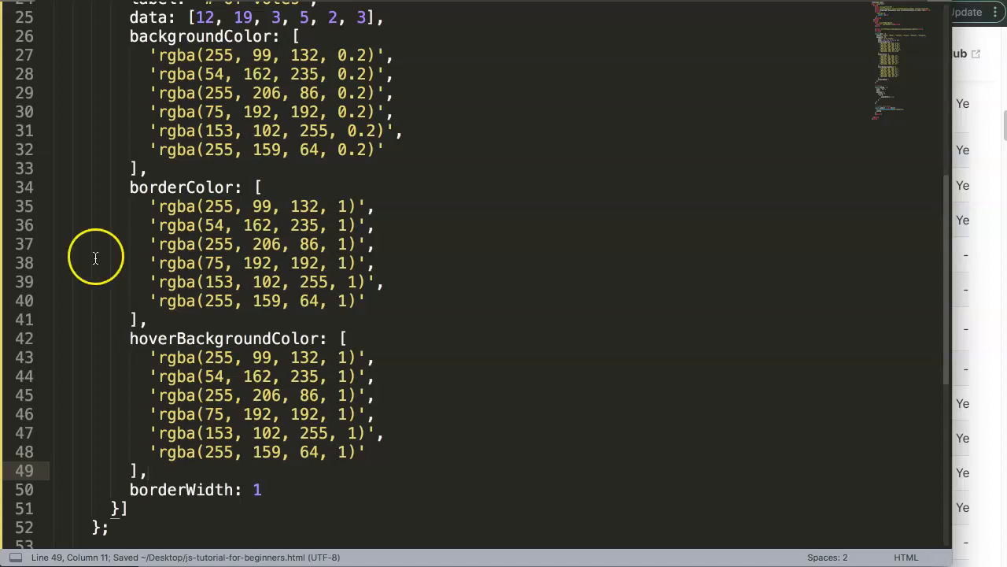
pyautogui.moveTo(208, 489)
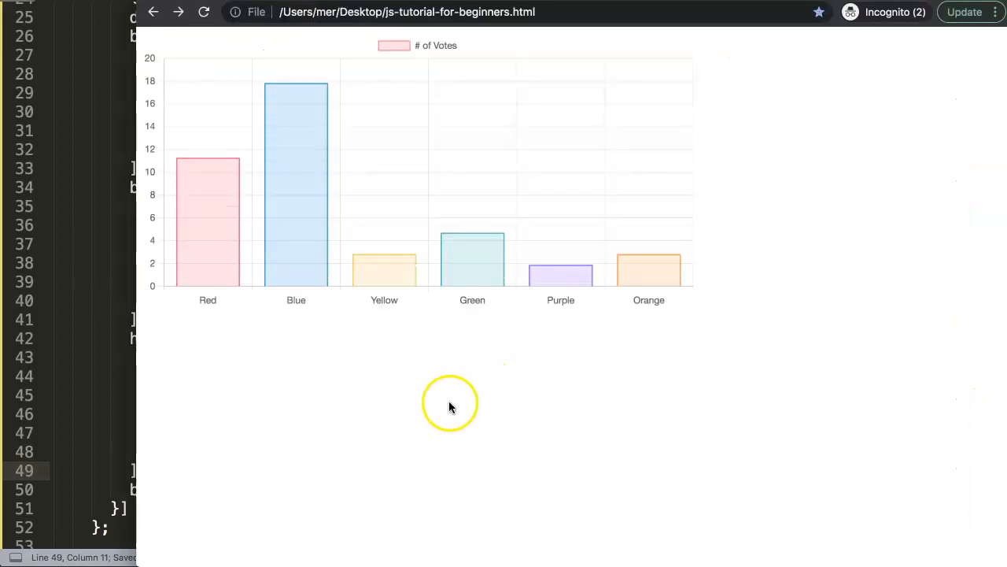
pyautogui.moveTo(266, 252)
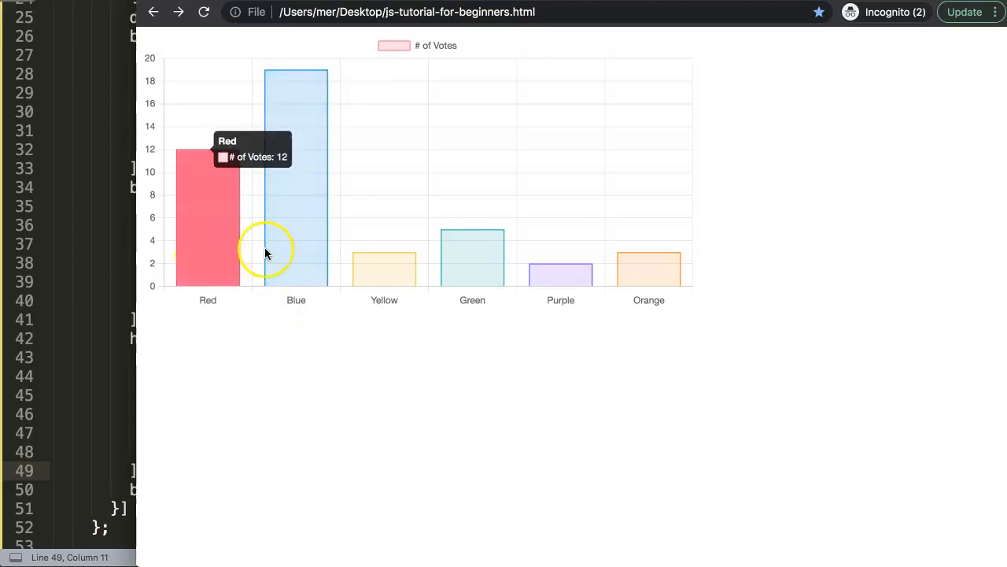
pyautogui.moveTo(544, 279)
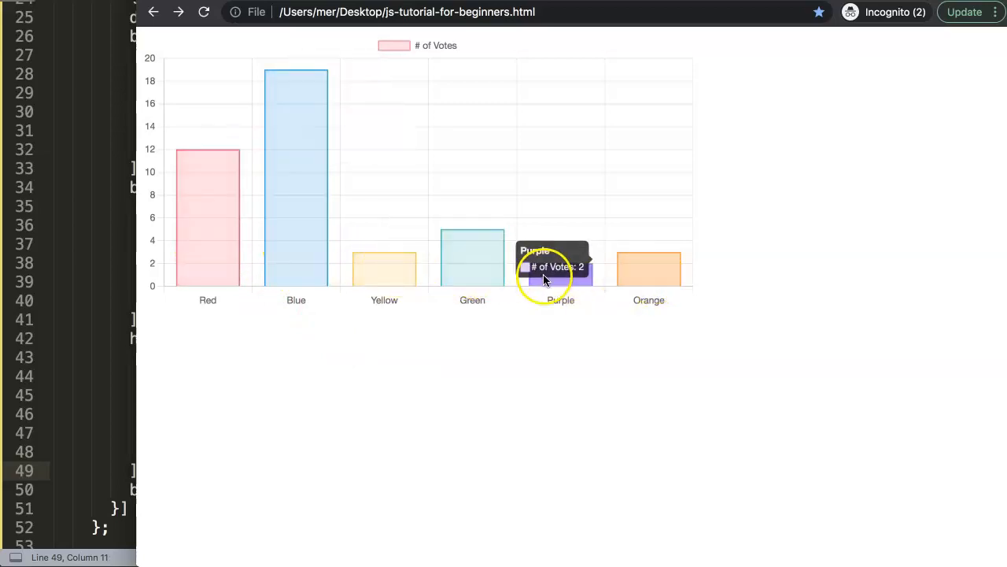
pyautogui.moveTo(238, 262)
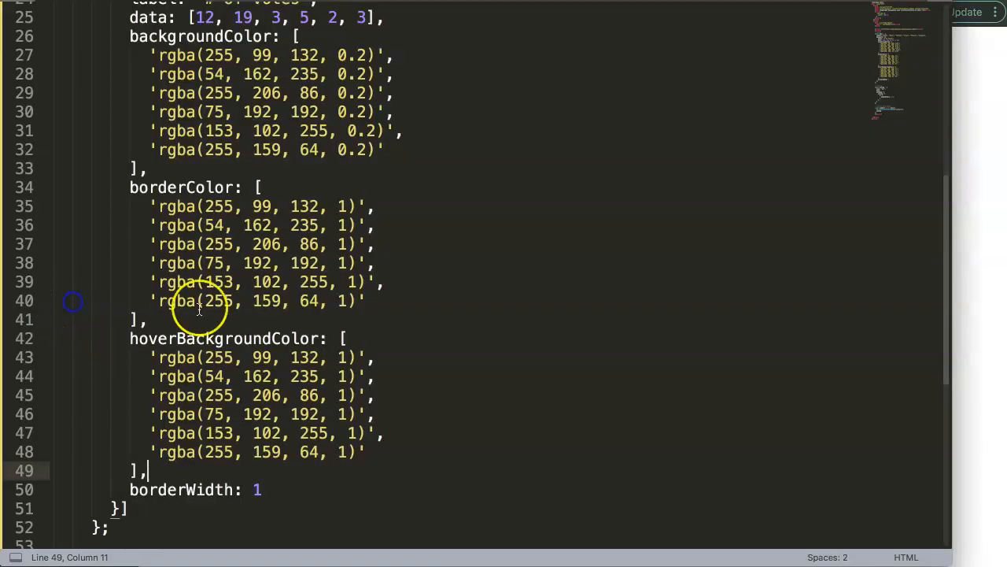
# Scroll the reloaded vote chart page to check the solid hover colours.
pyautogui.scroll(-3)
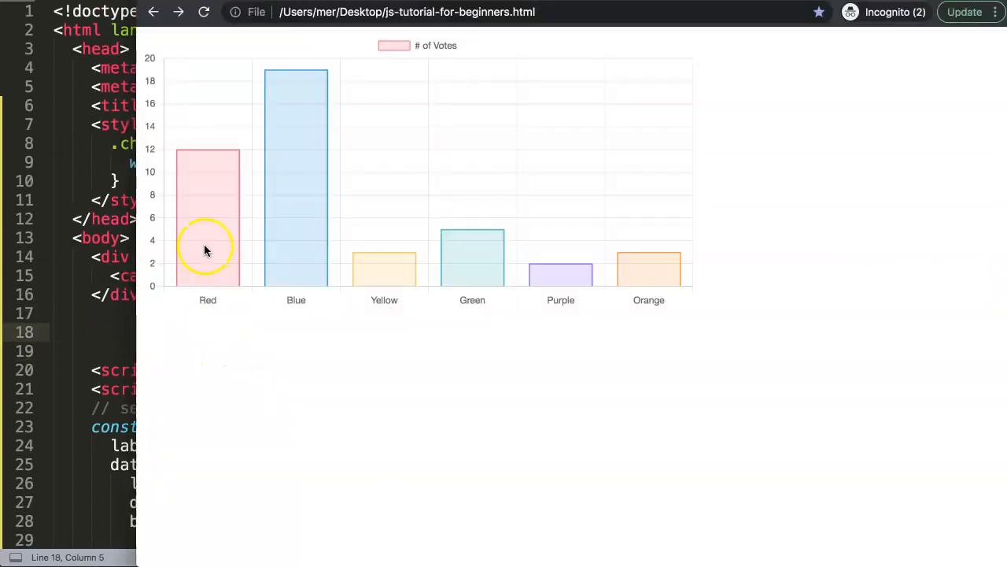
pyautogui.moveTo(223, 157)
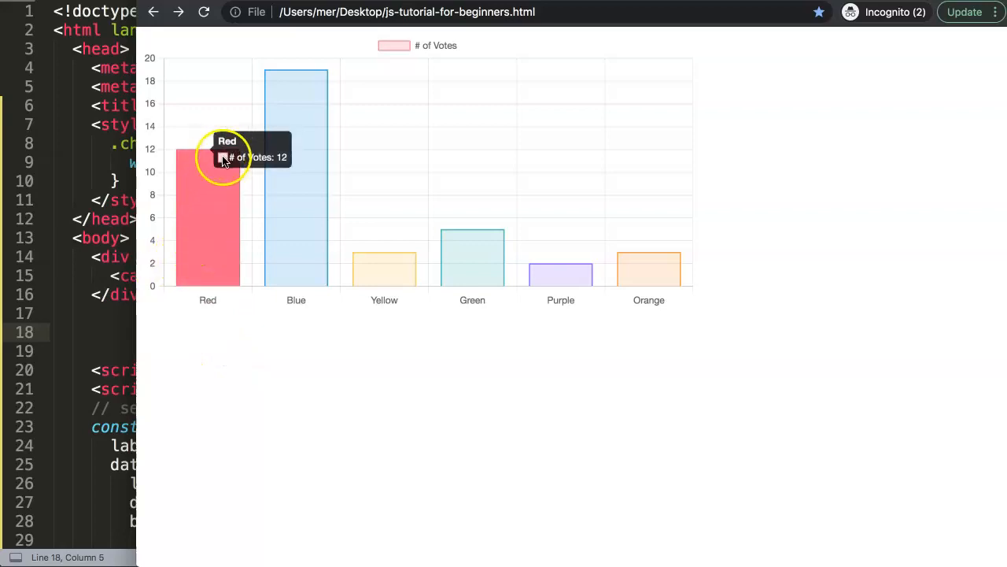
pyautogui.moveTo(209, 232)
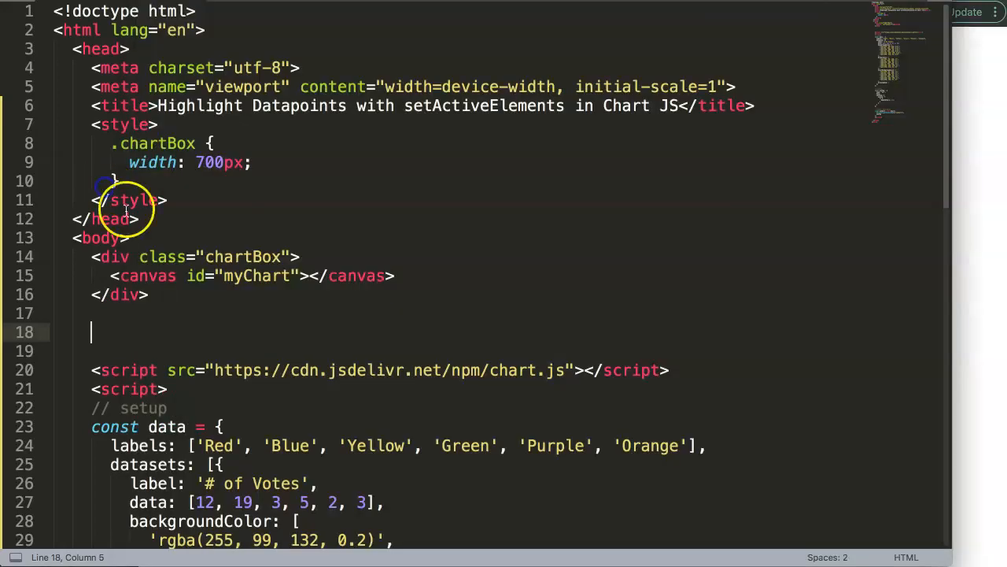
# Add a <div class="buttonBox"></div> below the chart with a blank line inside.
pyautogui.write('<')
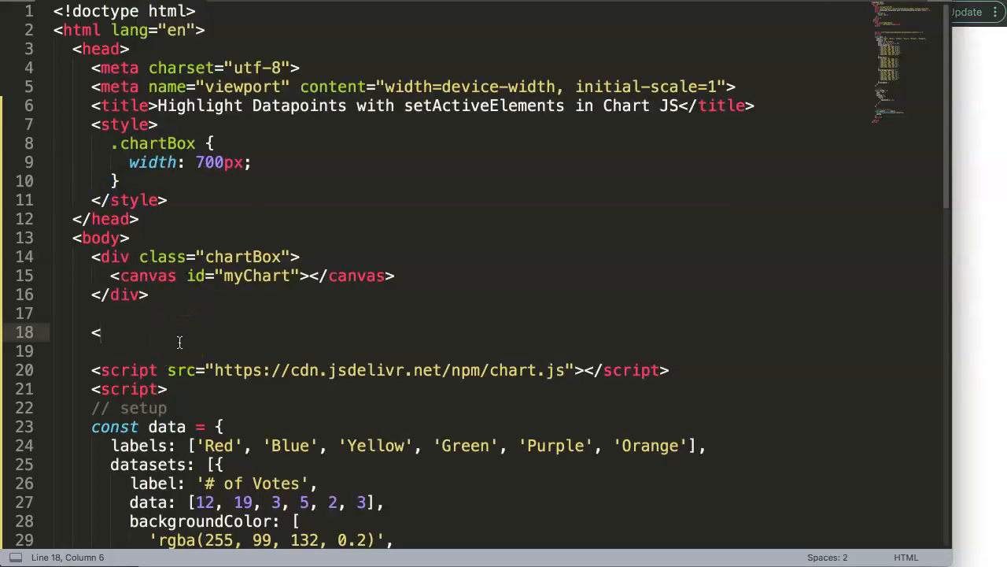
pyautogui.write('div class=')
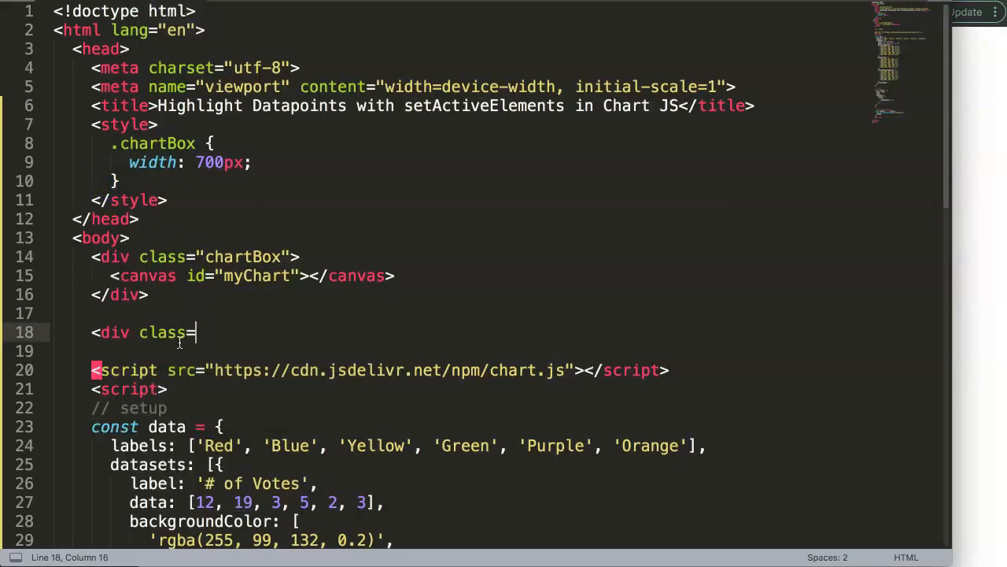
pyautogui.write('"bottonB')
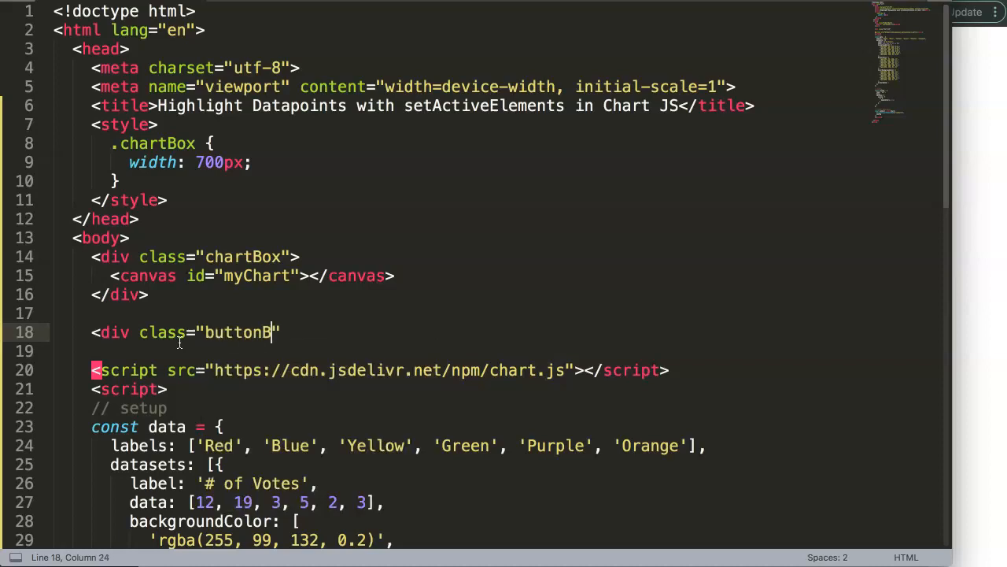
pyautogui.write('ox"></div>')
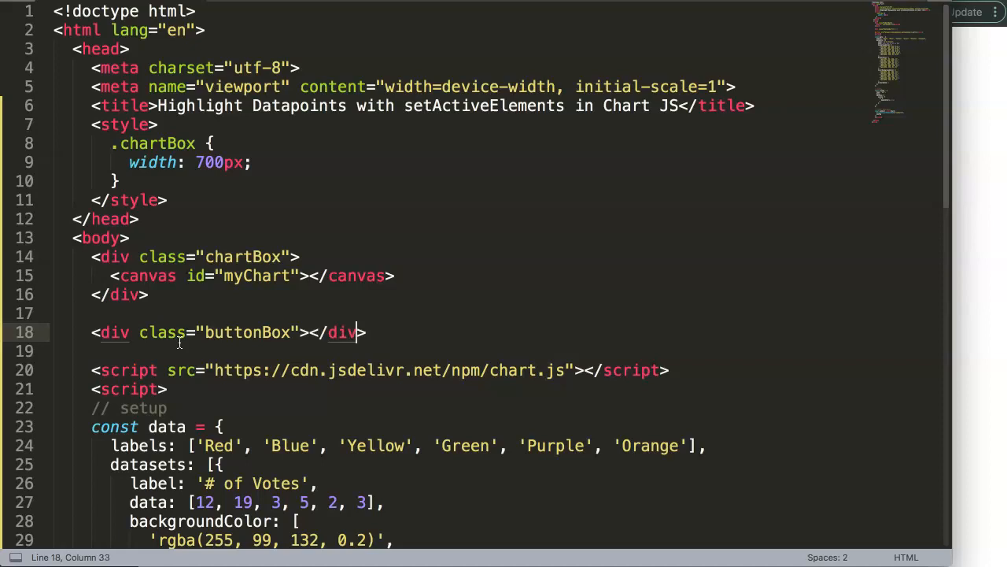
pyautogui.press('Enter')
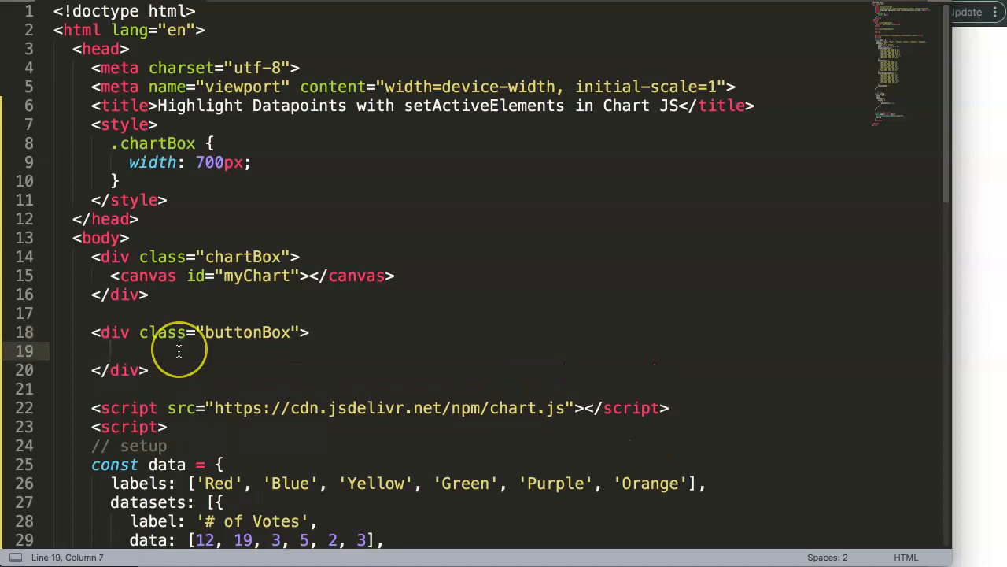
# Add a Red button with onclick="updateChart()" inside the buttonBox.
pyautogui.write('<')
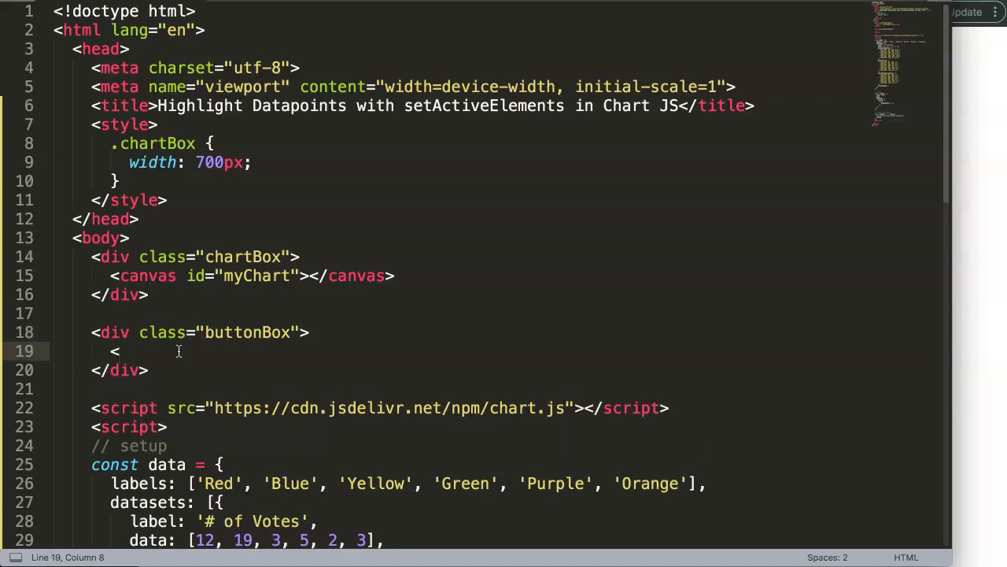
pyautogui.write('button<')
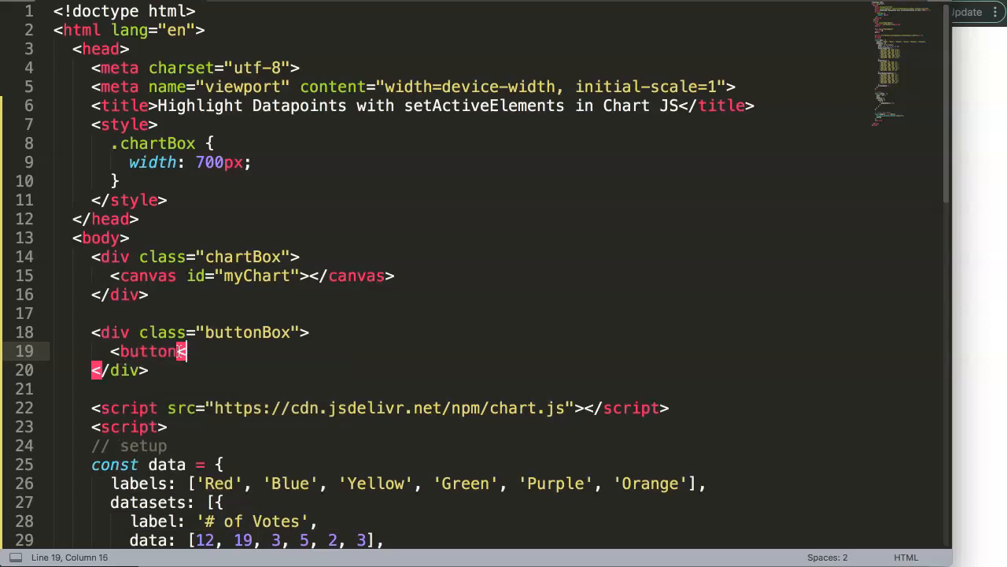
pyautogui.write('></button>')
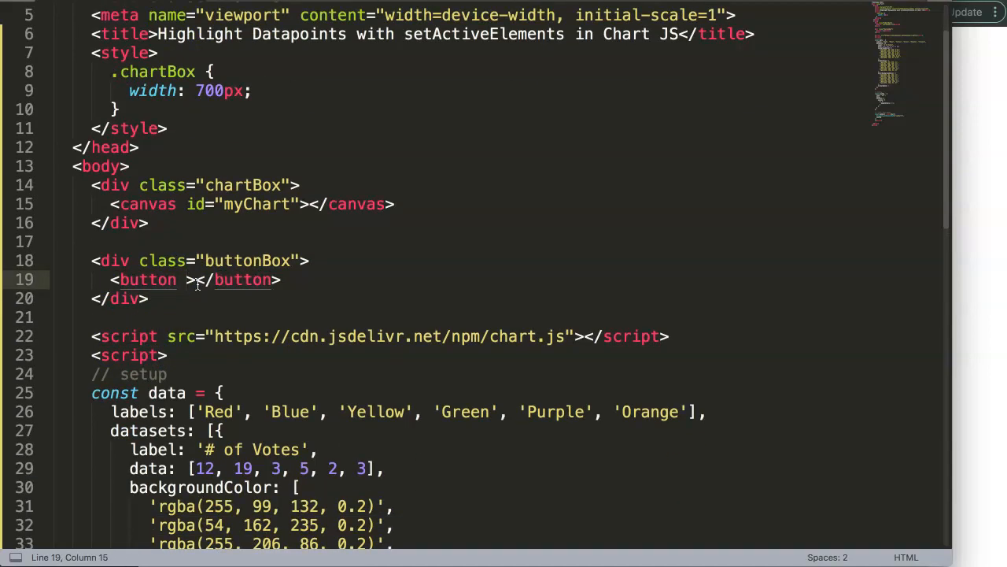
pyautogui.write('onclick=""')
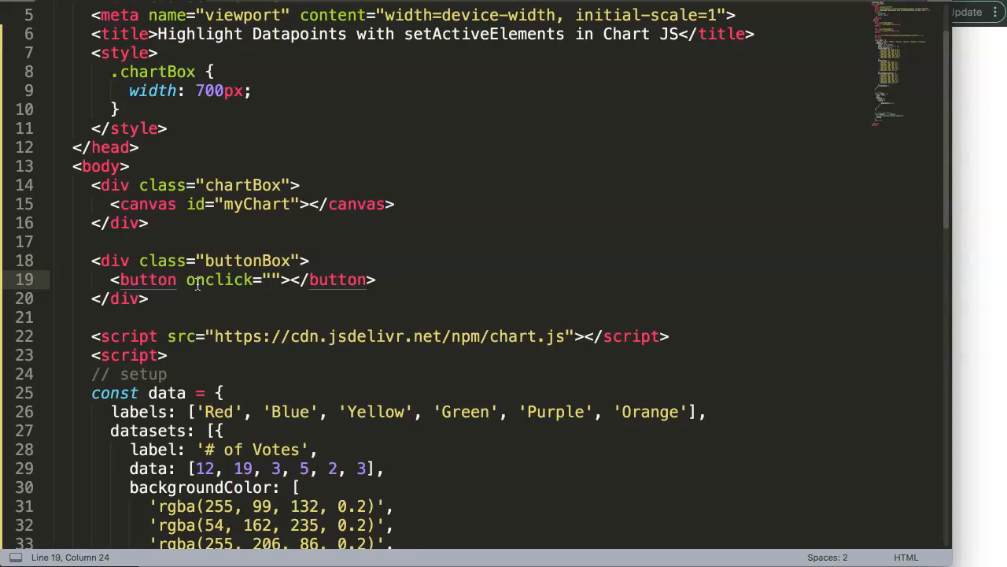
pyautogui.moveTo(293, 316)
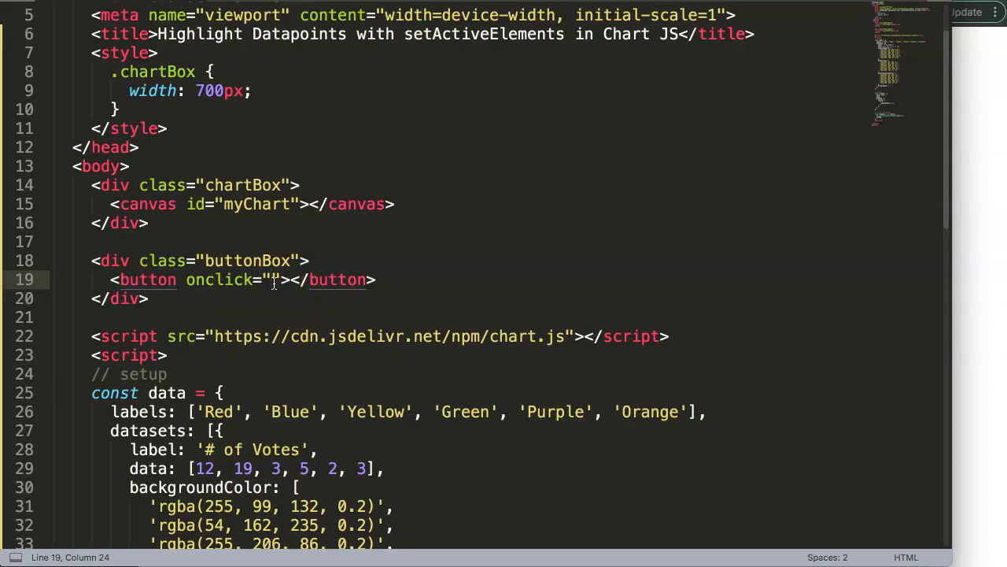
pyautogui.write('updateCha')
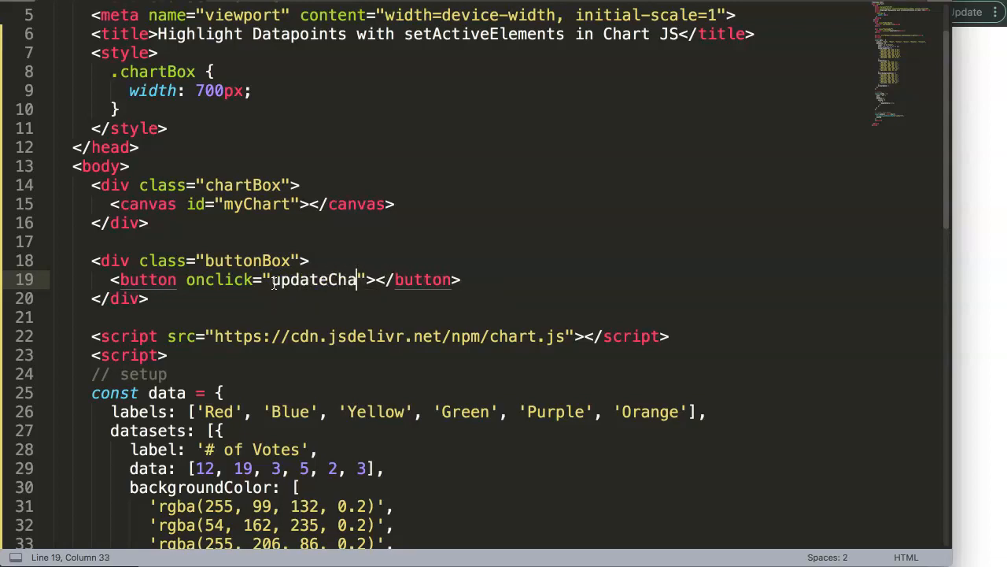
pyautogui.write('rt()')
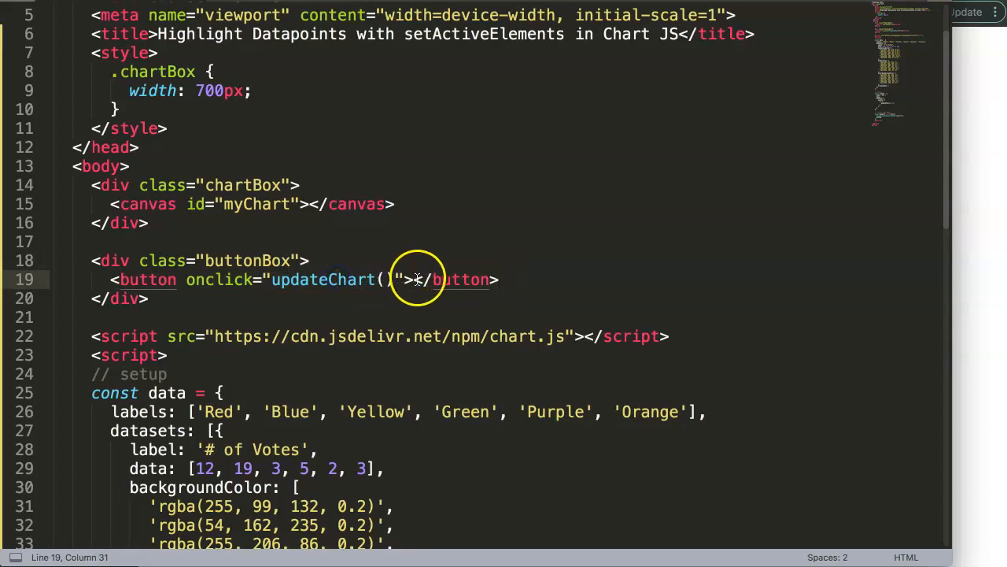
pyautogui.write('Red')
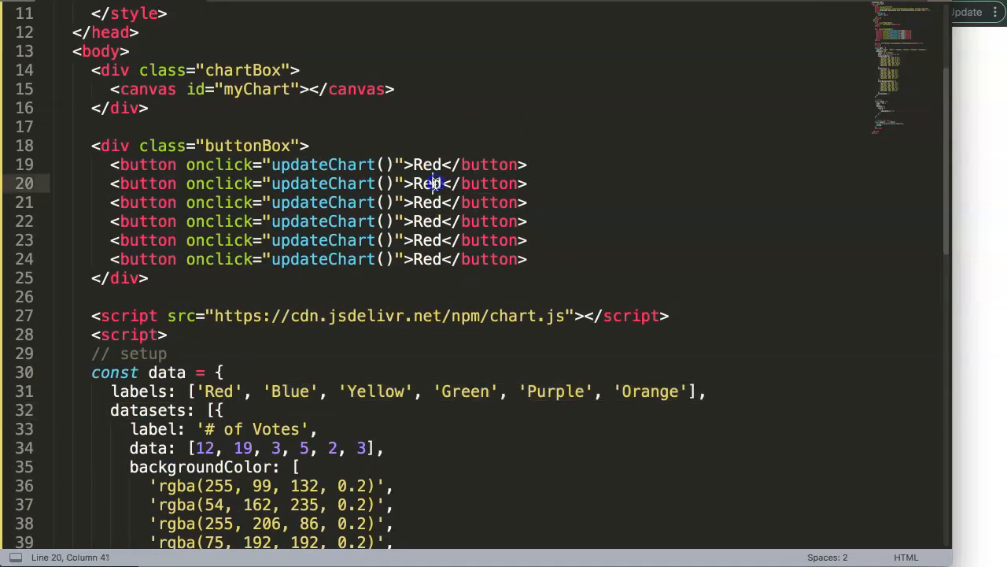
# Relabel the duplicated buttons Blue, Yellow, Green, Purple and Orange.
pyautogui.write('BLue')
pyautogui.click(319, 259)
pyautogui.write('O')
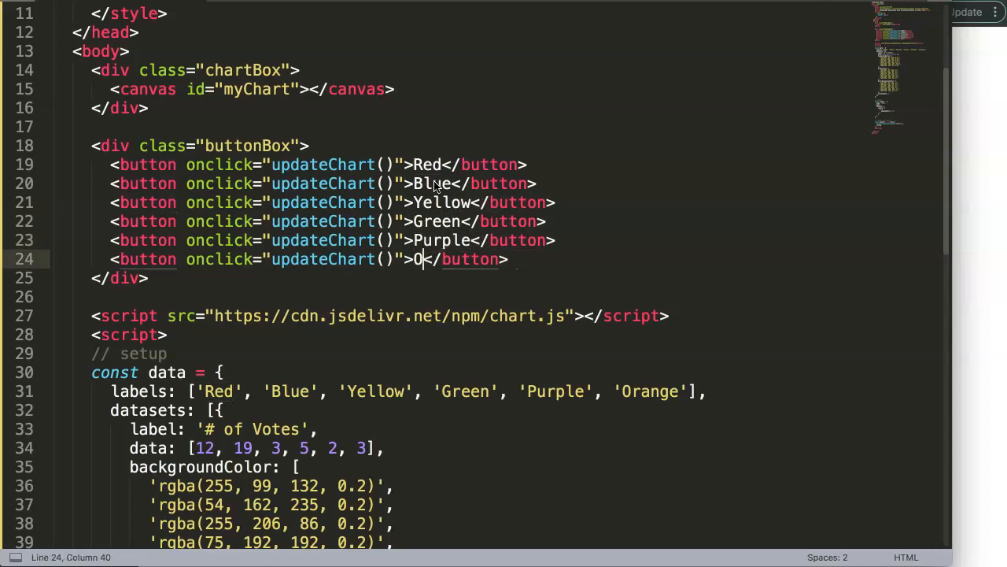
pyautogui.write('range')
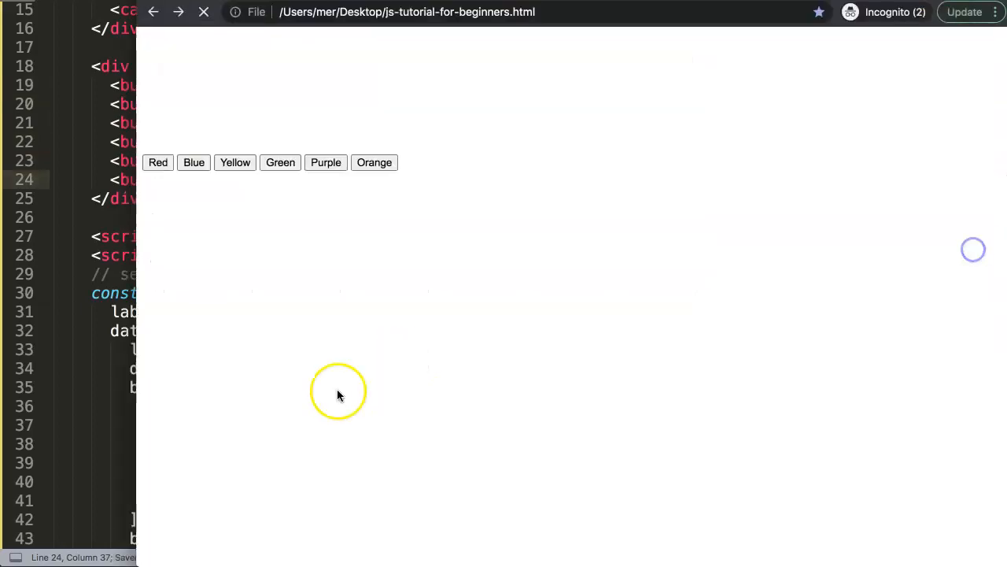
# Switch to the Chrome tab to view the six new buttons.
pyautogui.click(227, 12)
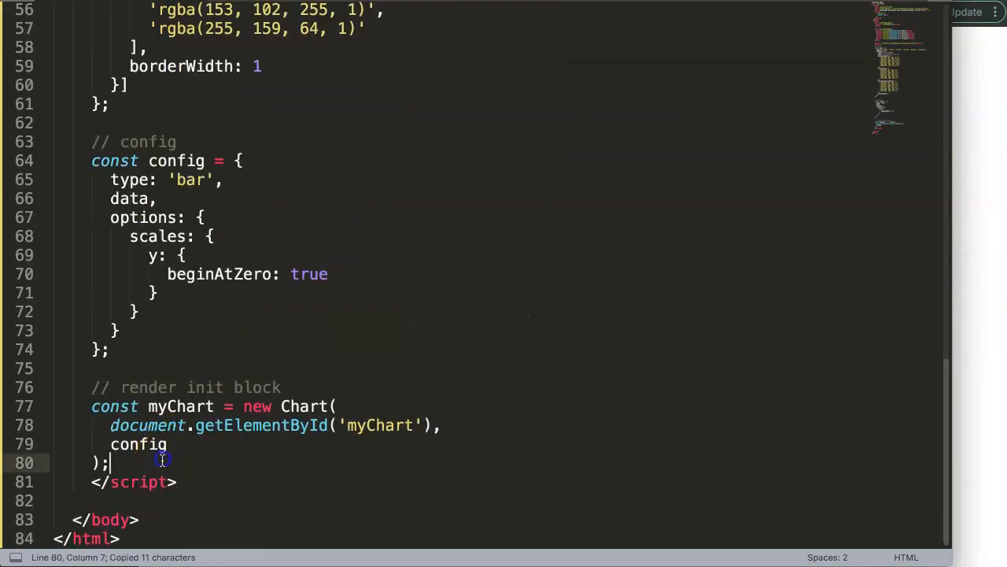
# Write function updateChart(number) { console.log(number) } below the chart setup.
pyautogui.write('function')
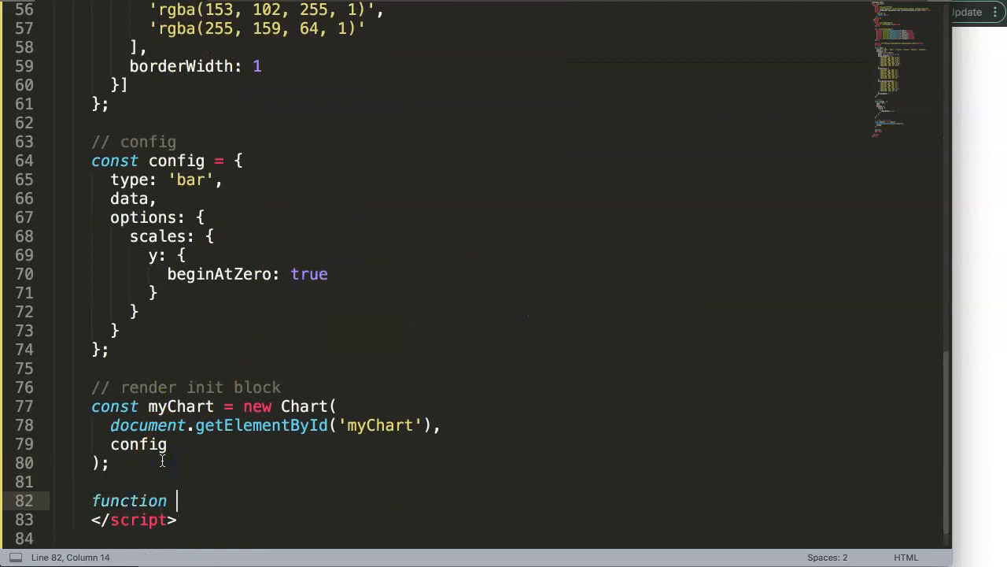
pyautogui.write('updateChart() {')
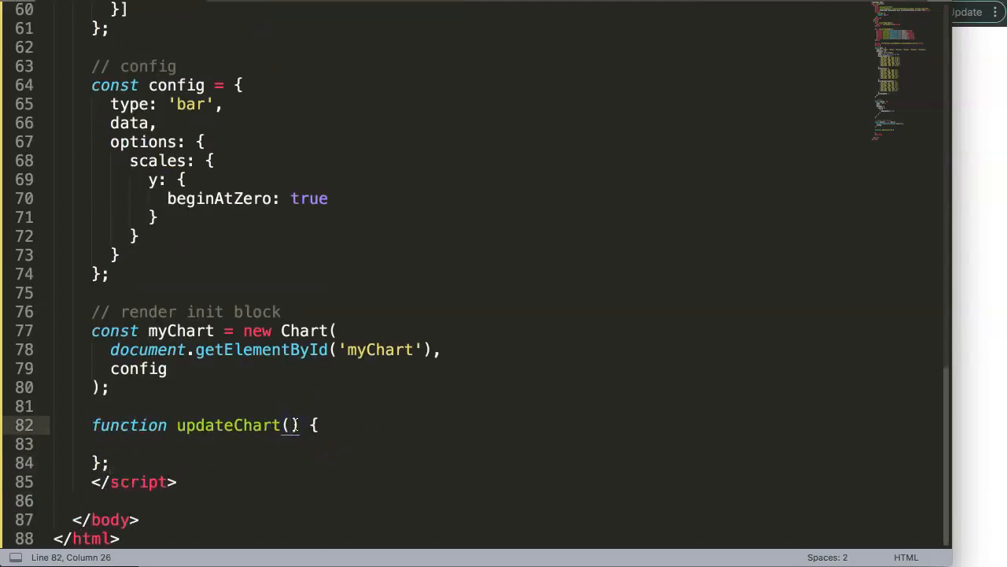
pyautogui.write('number')
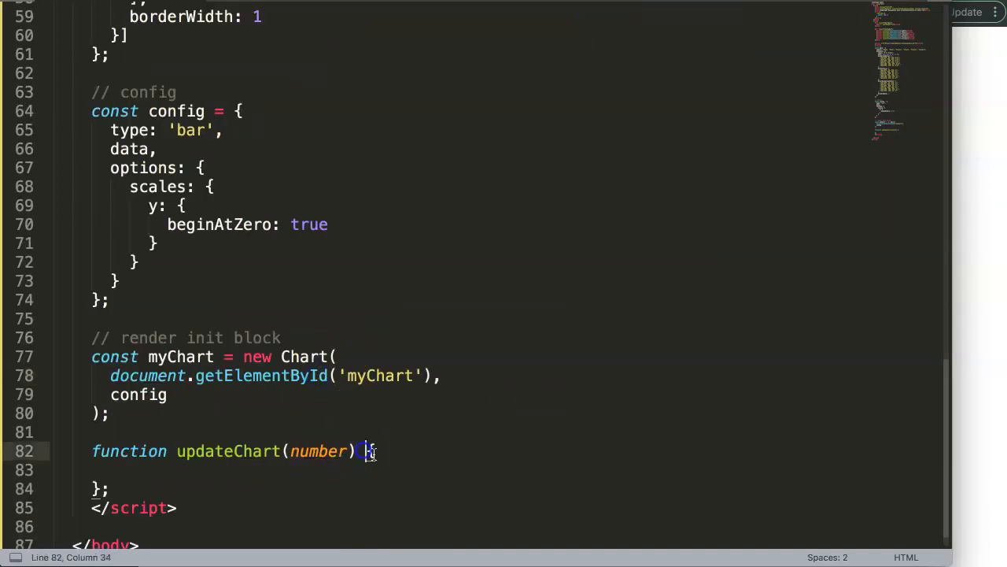
pyautogui.write('cn')
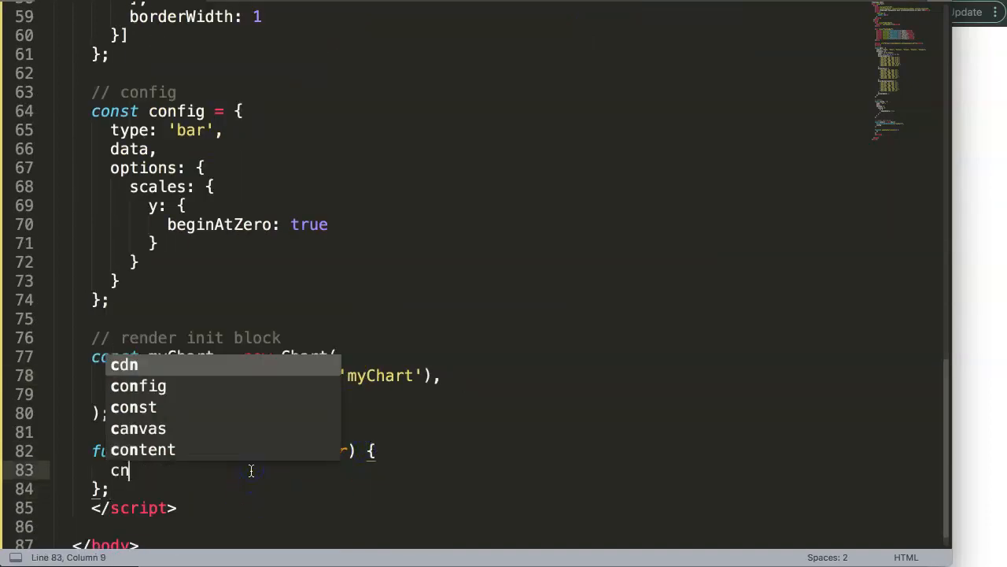
pyautogui.write('onsole.log()')
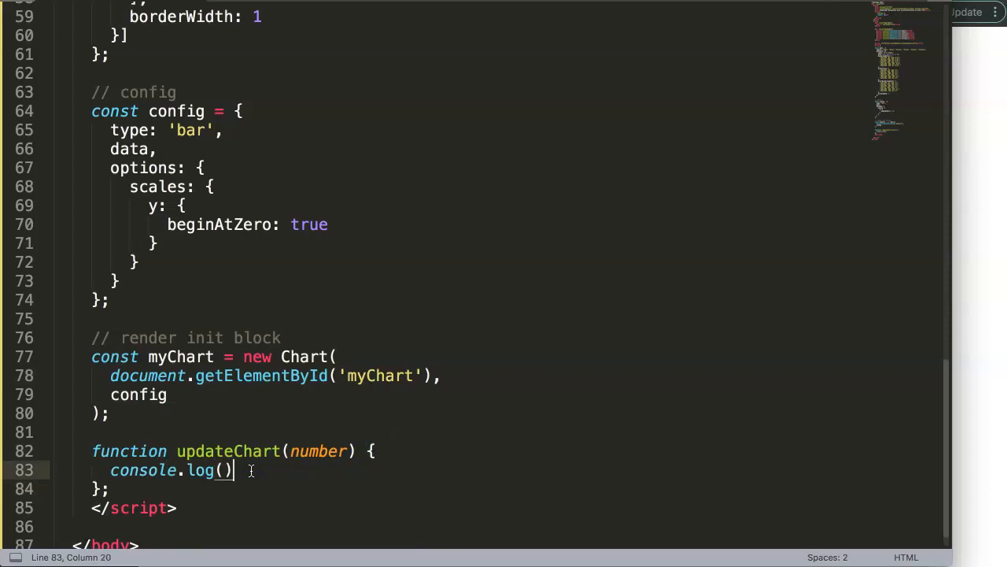
pyautogui.write('number')
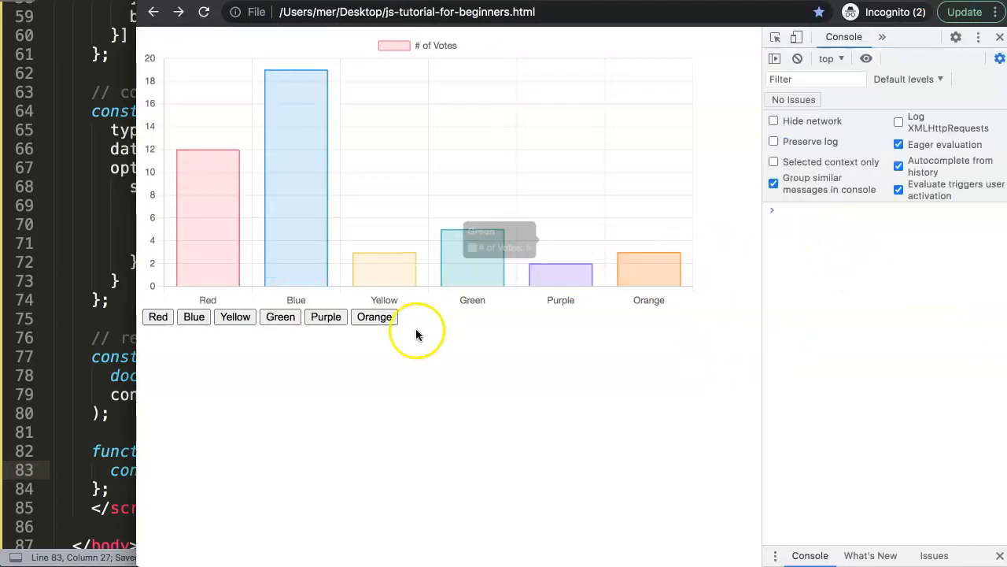
# Click three colour buttons so the console logs their indices, 0 through 3.
pyautogui.click(193, 317)
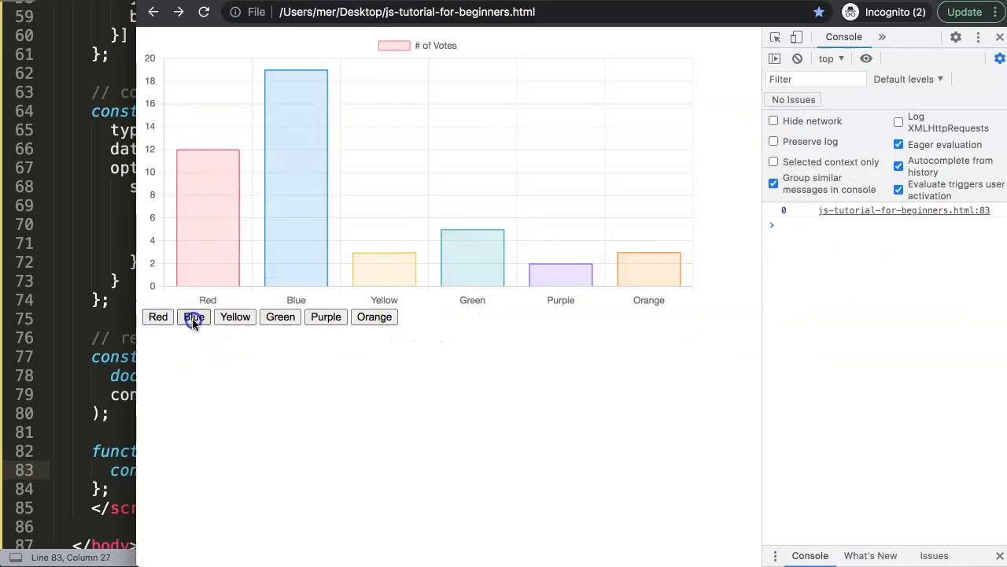
pyautogui.click(325, 317)
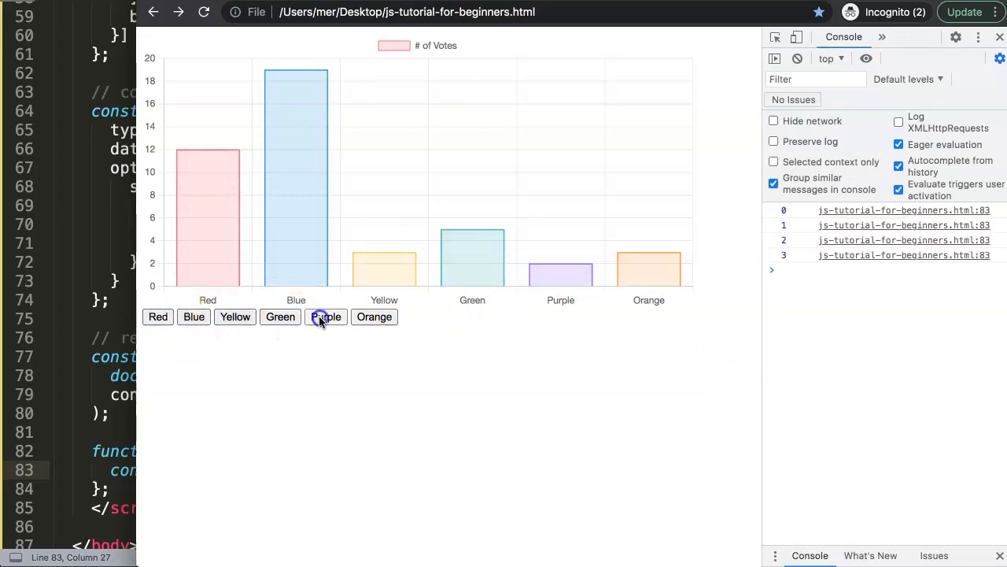
pyautogui.click(326, 317)
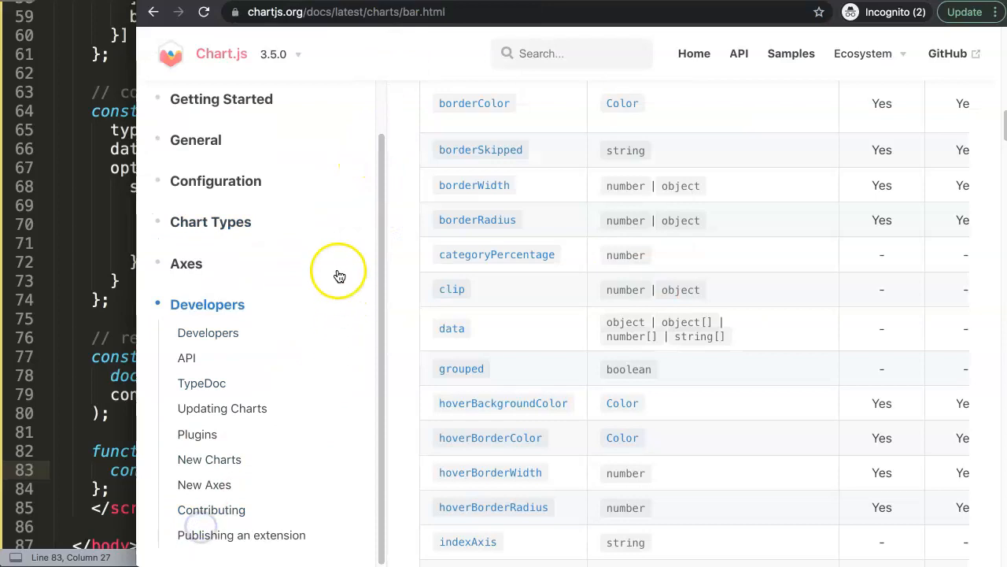
pyautogui.moveTo(187, 365)
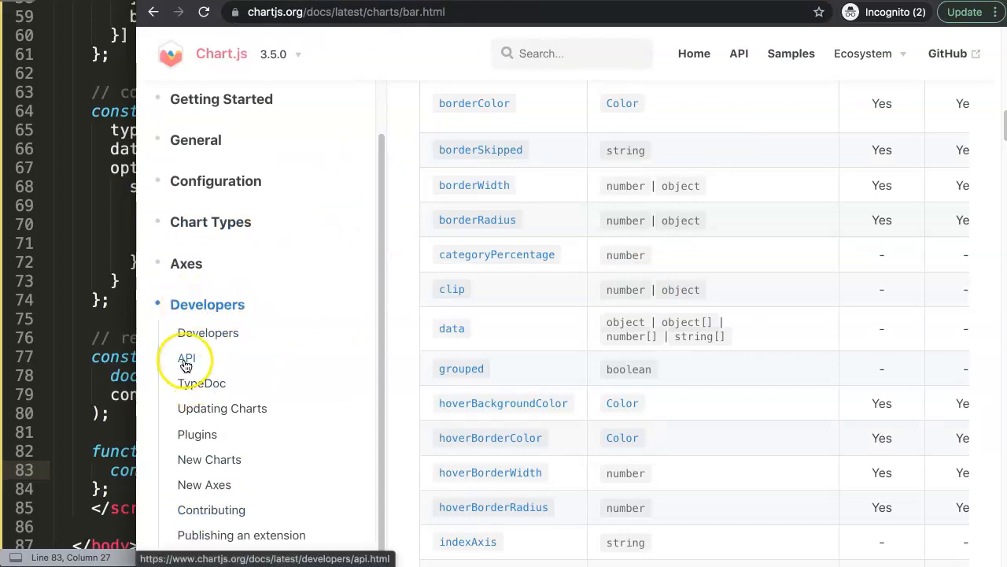
# Go to the API page, copy setActiveElements, and scroll to its example.
pyautogui.click(186, 359)
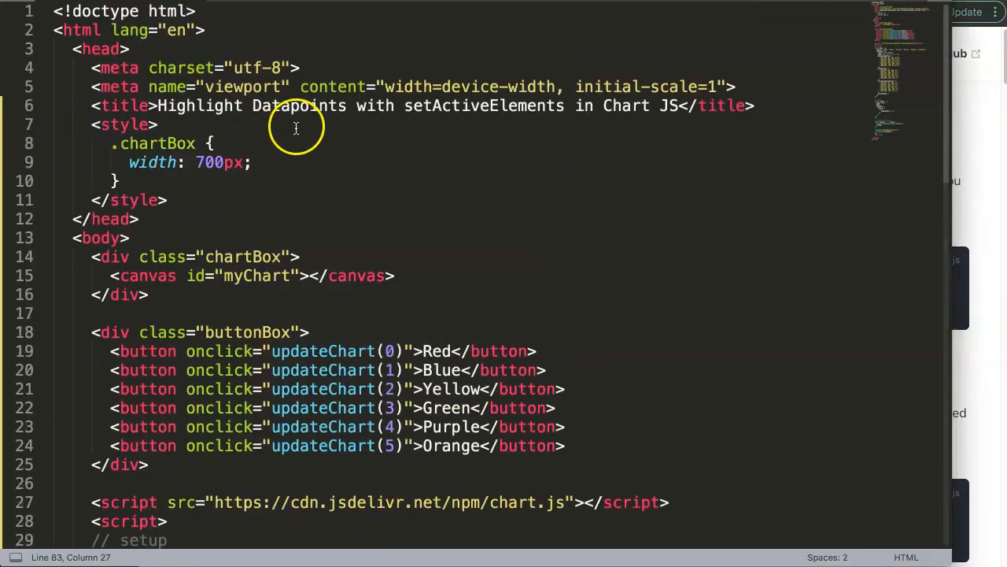
pyautogui.doubleClick(483, 106)
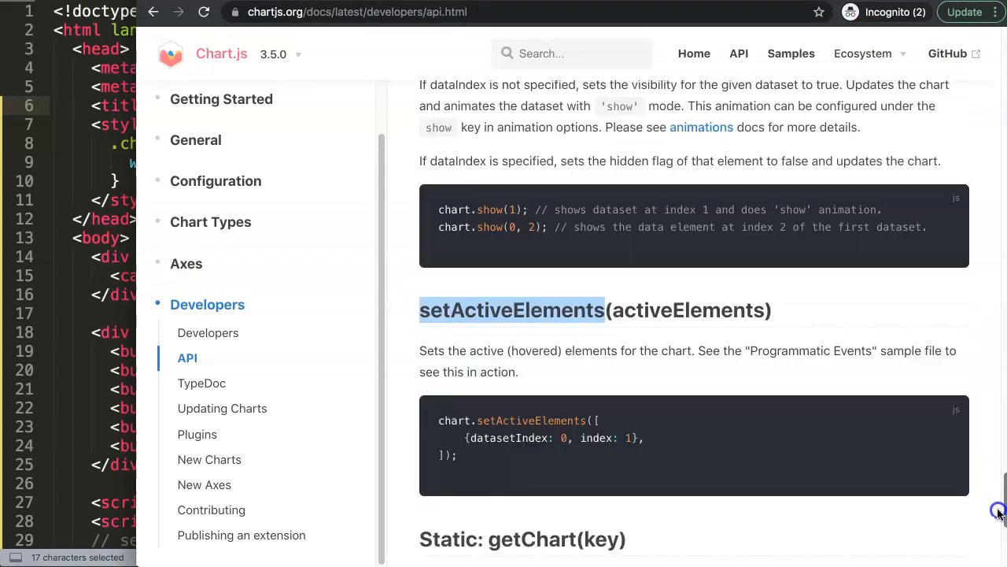
pyautogui.scroll(-3)
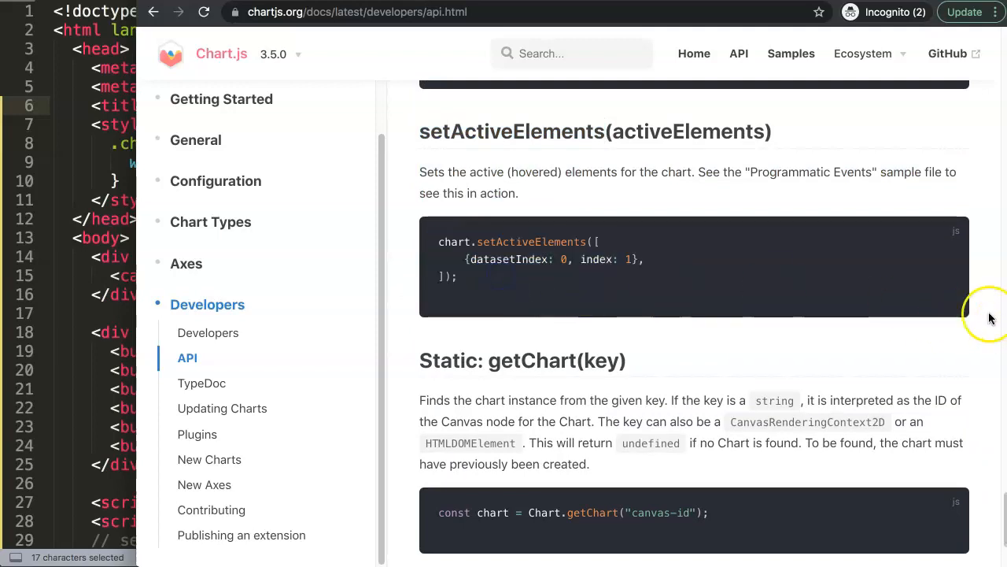
pyautogui.moveTo(387, 270)
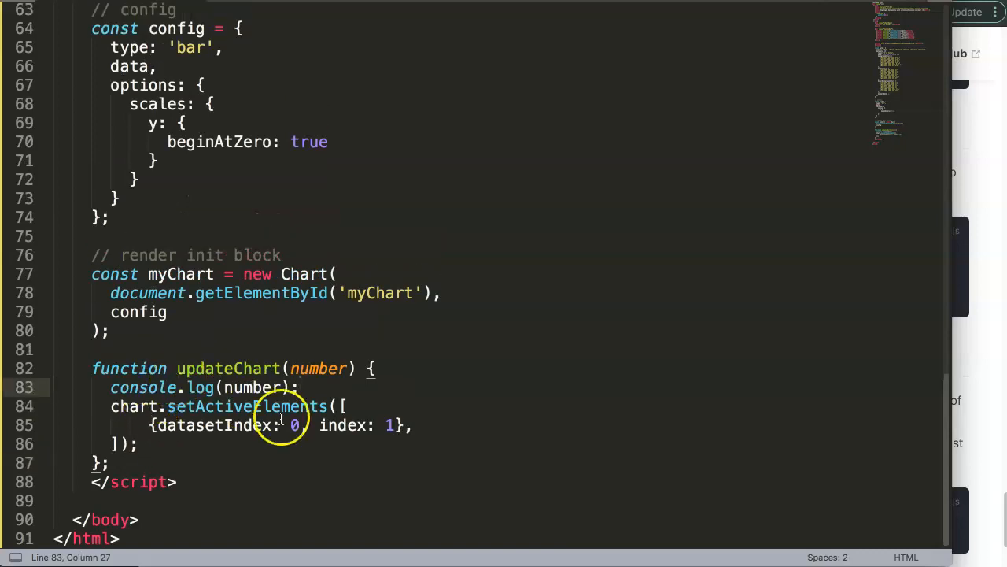
# Rename the pasted example's chart to myChart and add myChart.update() after setActiveElements.
pyautogui.click(145, 406)
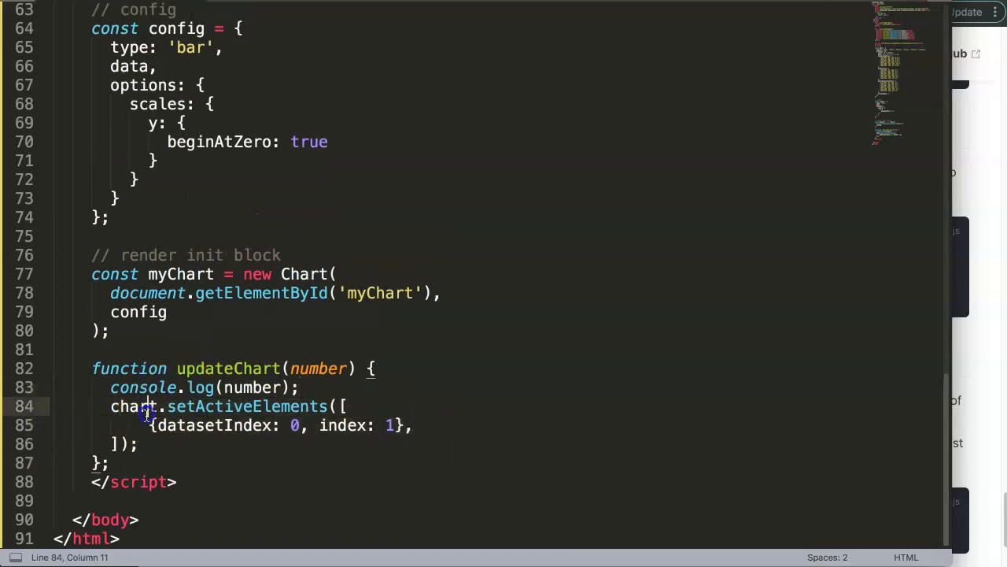
pyautogui.click(108, 462)
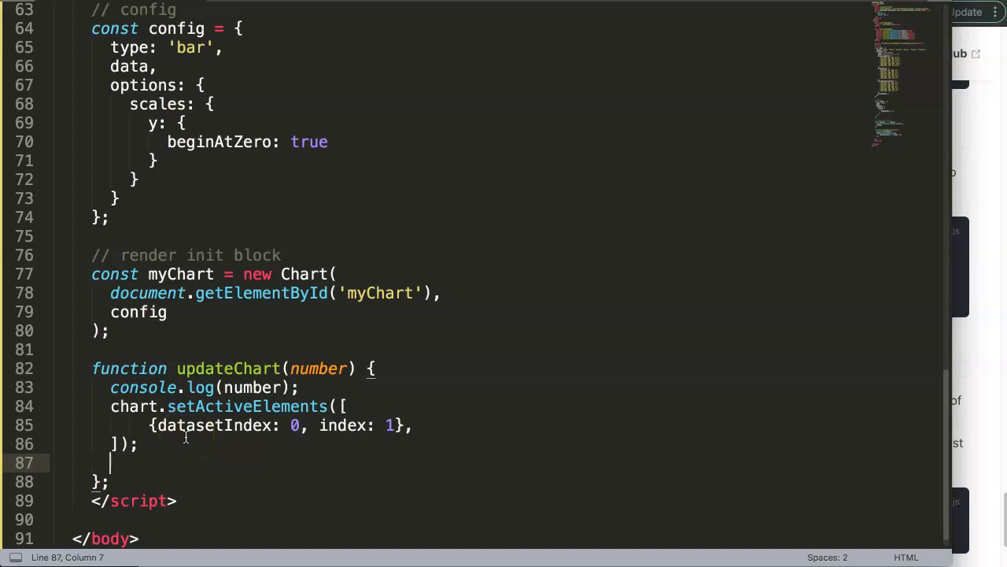
pyautogui.write('myCha')
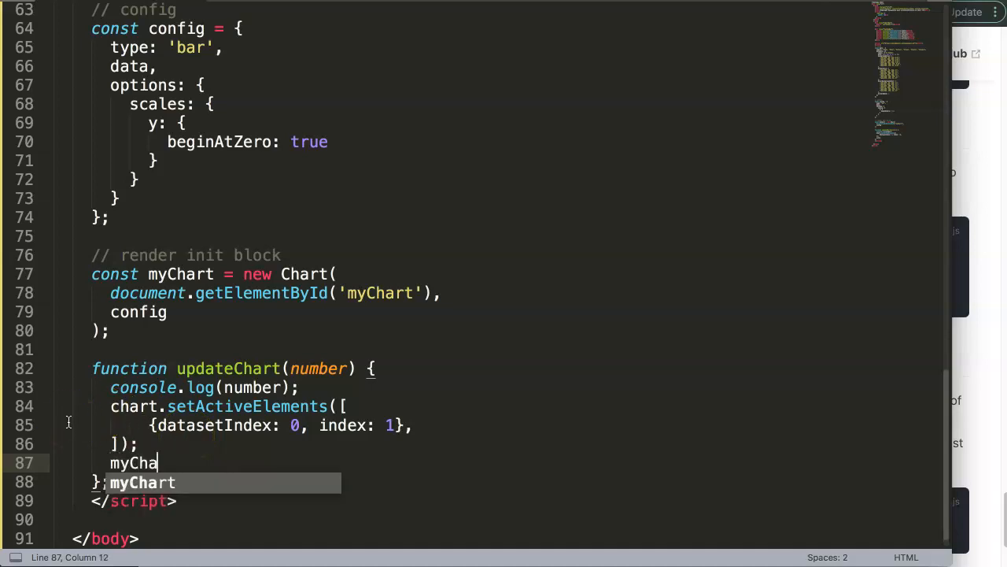
pyautogui.write('rt.')
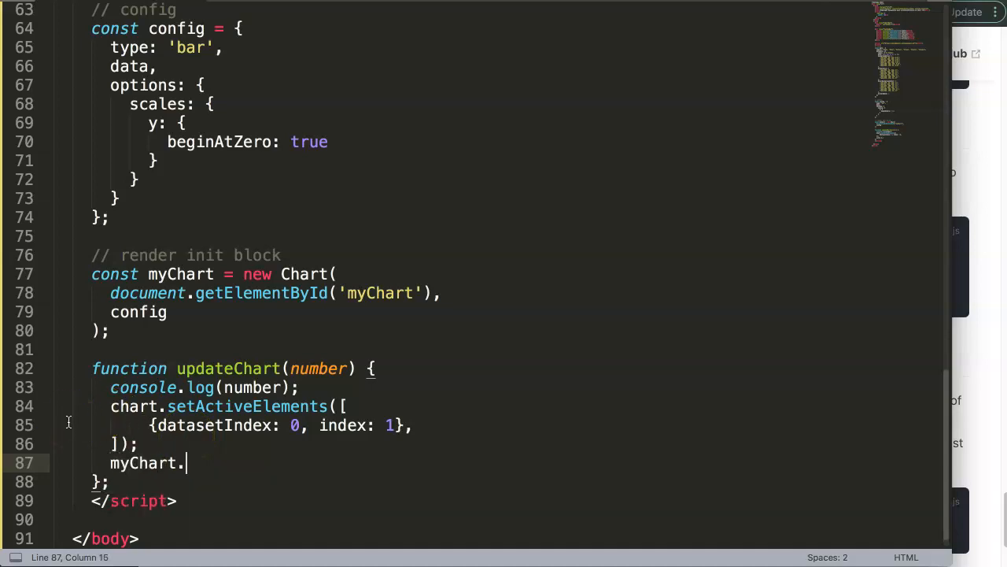
pyautogui.write('update()')
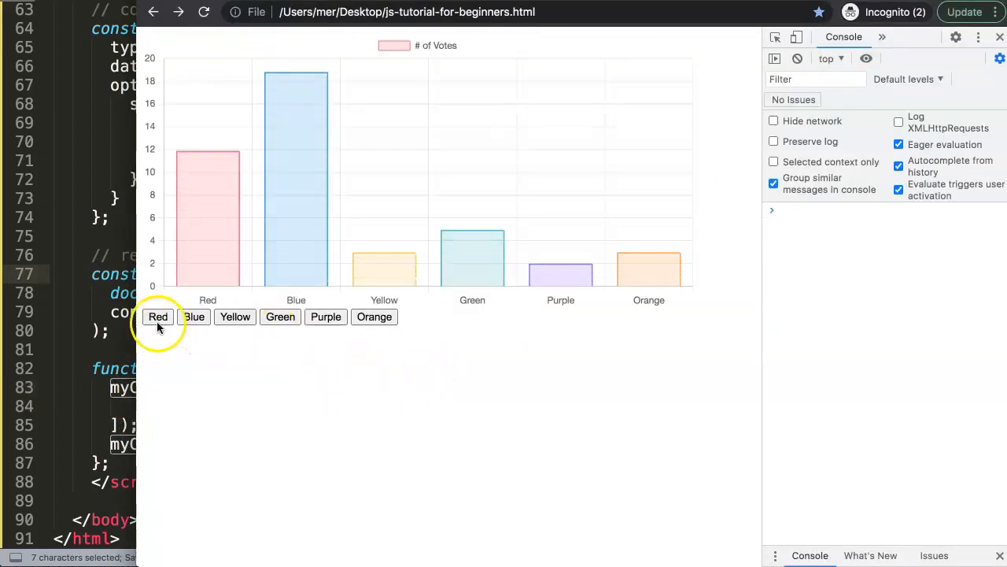
# Click the Red button to highlight the Blue bar, showing its 19-vote tooltip.
pyautogui.click(193, 317)
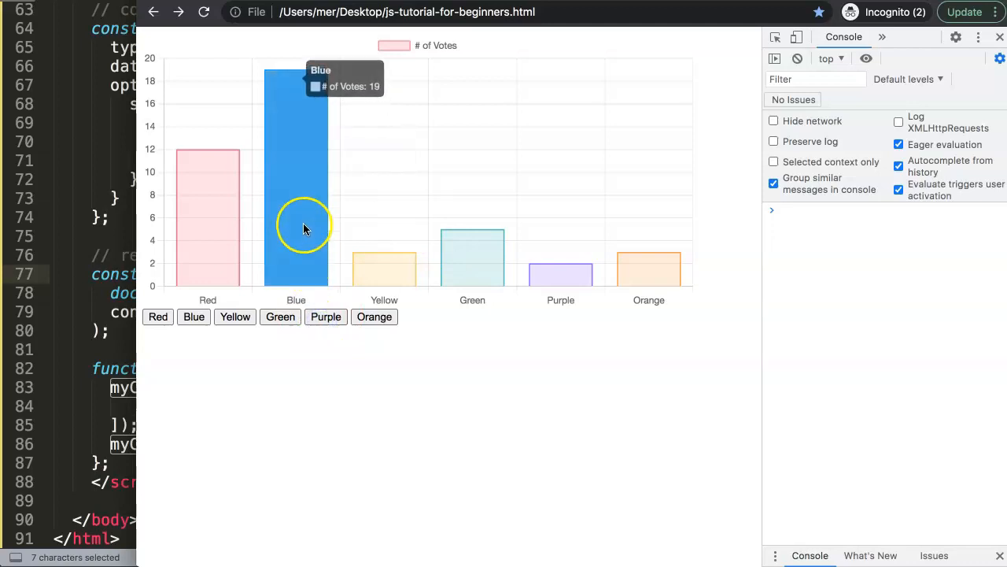
pyautogui.moveTo(270, 254)
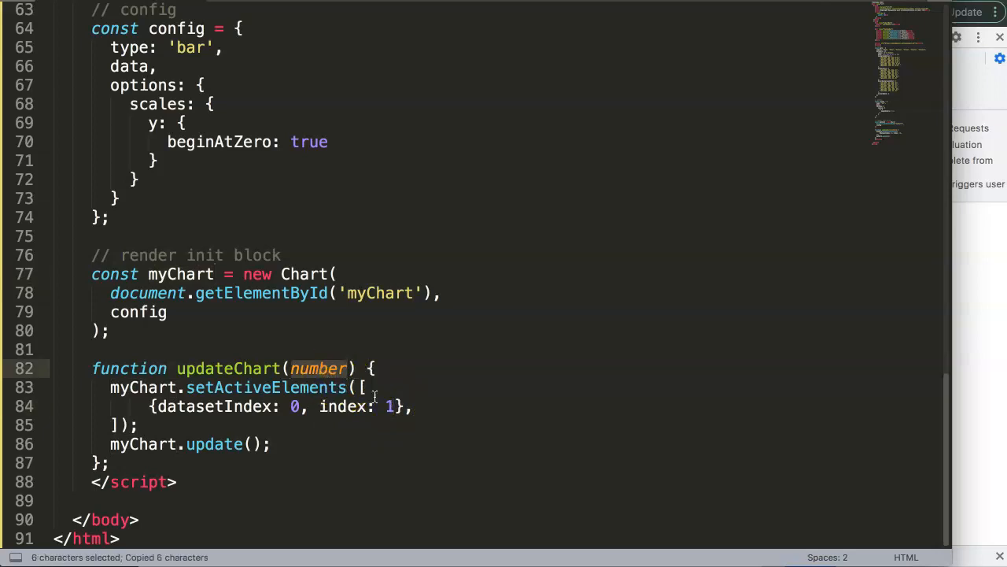
# Replace index: 1 with index: number in setActiveElements and save.
pyautogui.write('number')
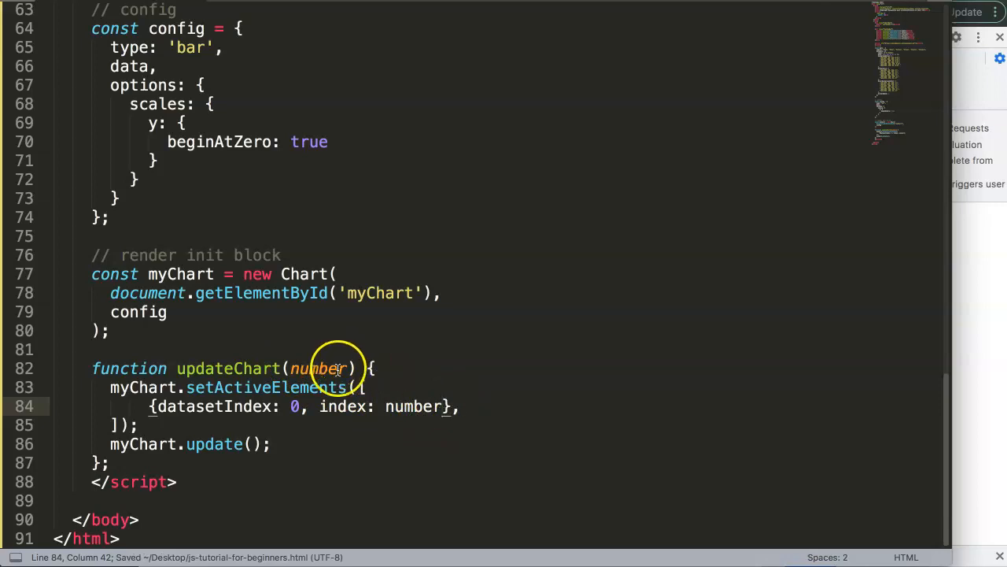
pyautogui.moveTo(413, 406)
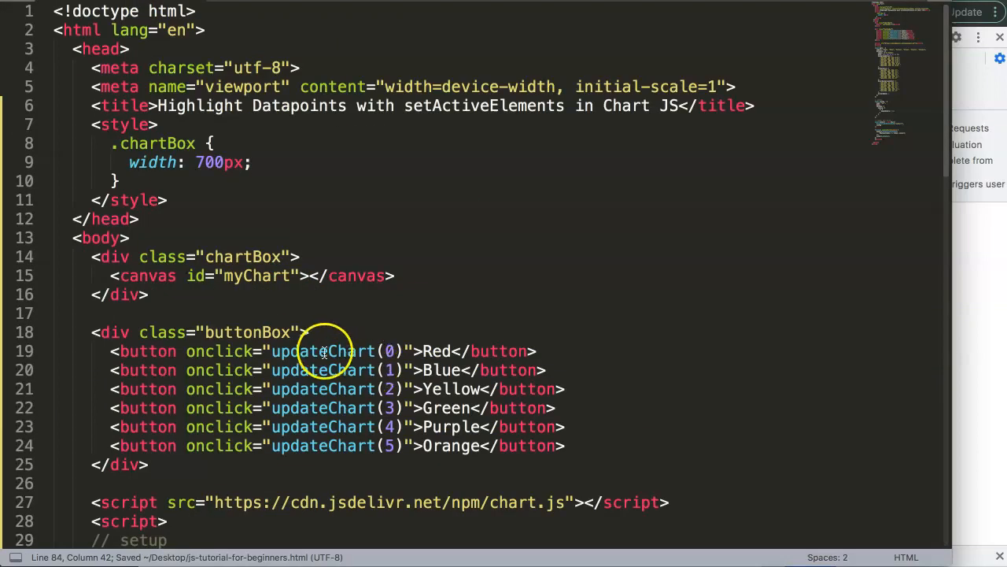
pyautogui.scroll(-3)
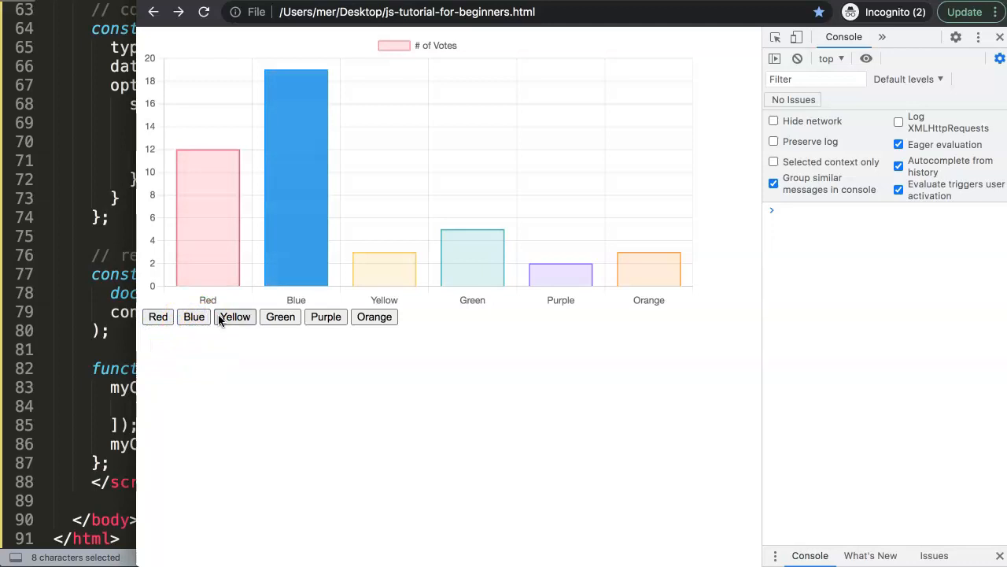
# Click the Orange button twice to highlight the Orange bar with 3 votes.
pyautogui.click(373, 317)
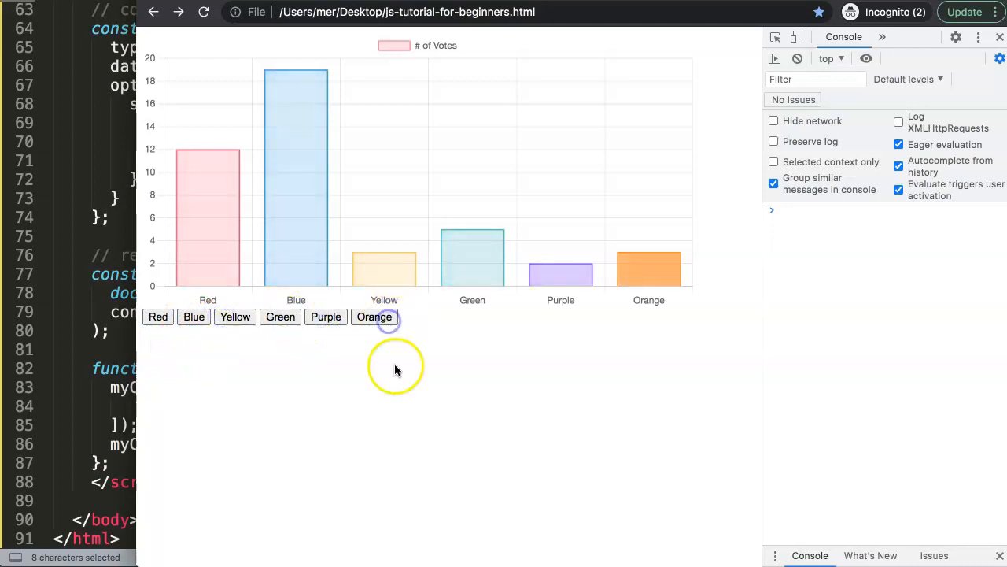
pyautogui.moveTo(239, 220)
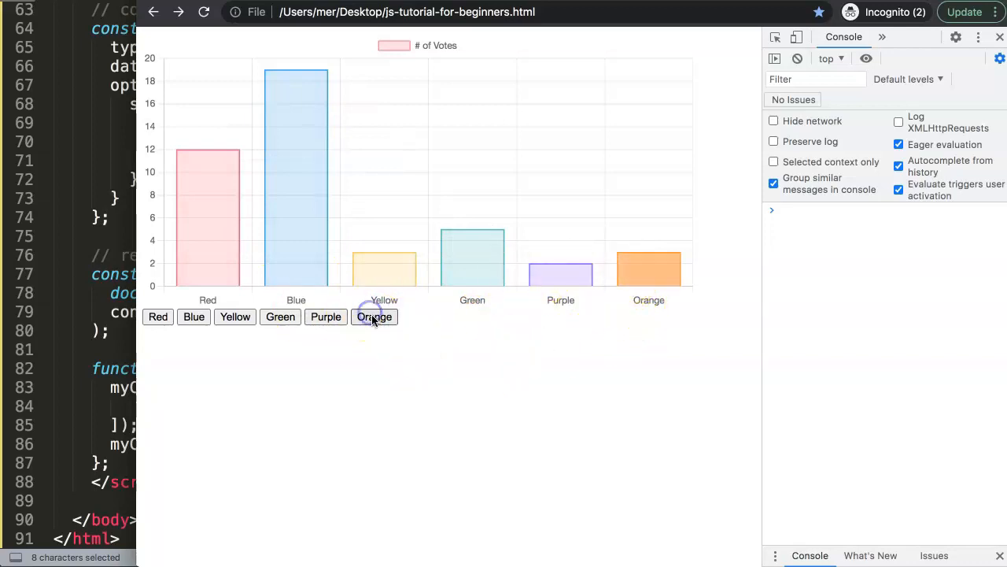
pyautogui.click(374, 316)
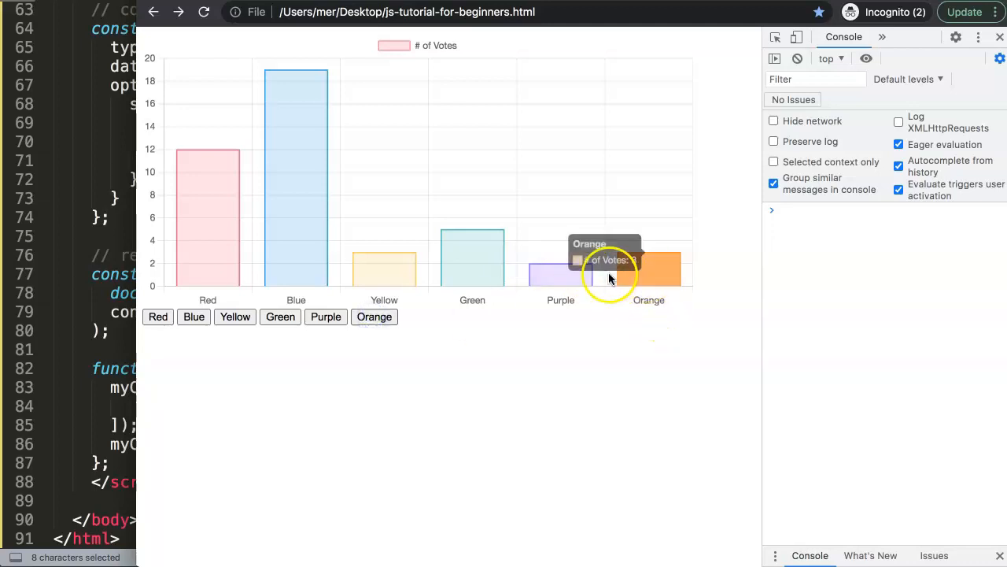
pyautogui.moveTo(647, 285)
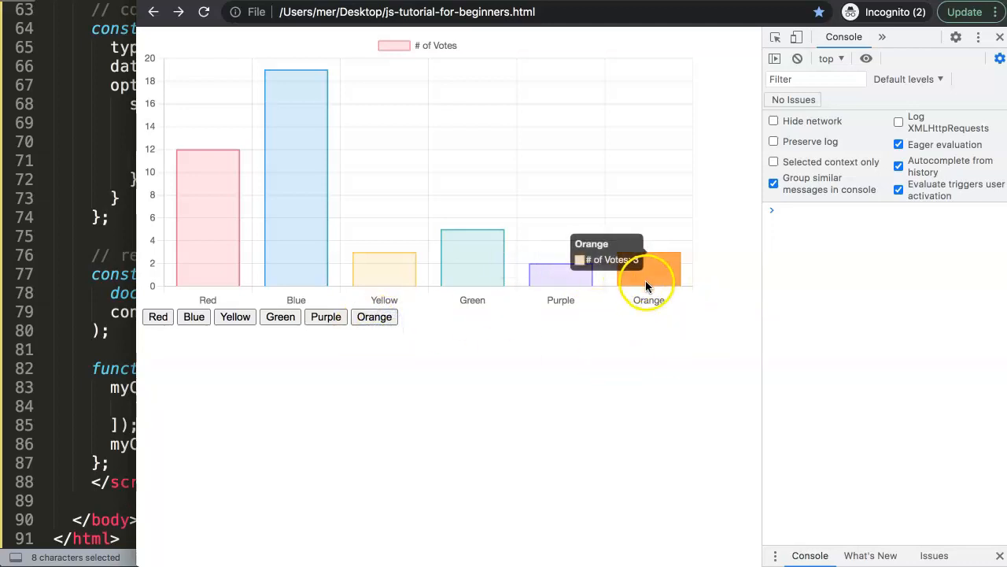
pyautogui.moveTo(629, 267)
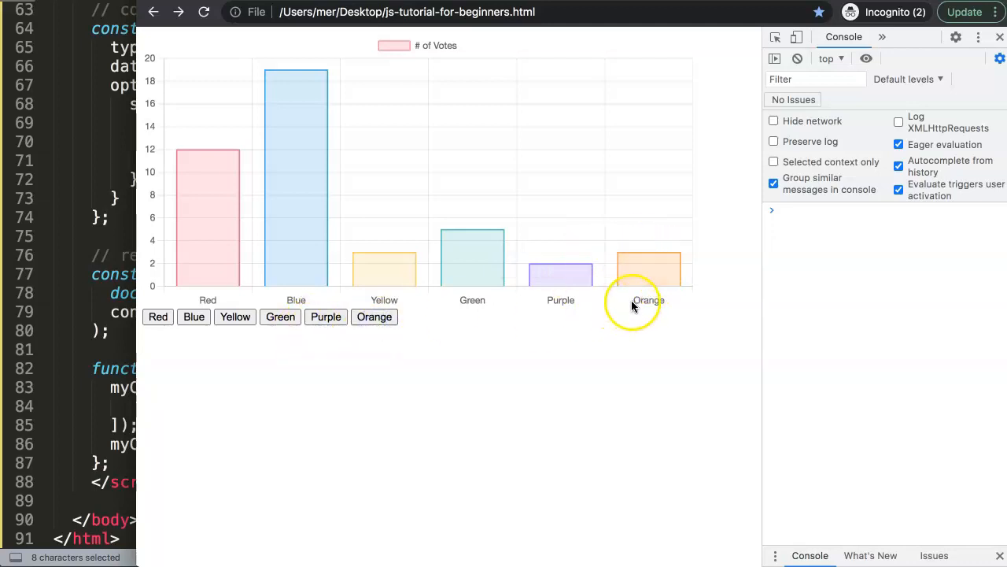
pyautogui.moveTo(509, 271)
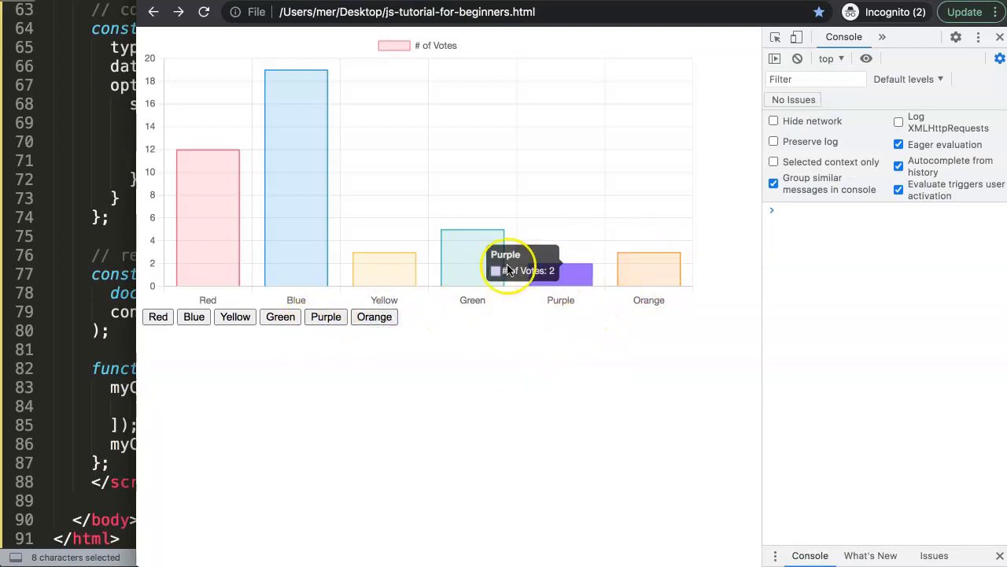
pyautogui.moveTo(675, 297)
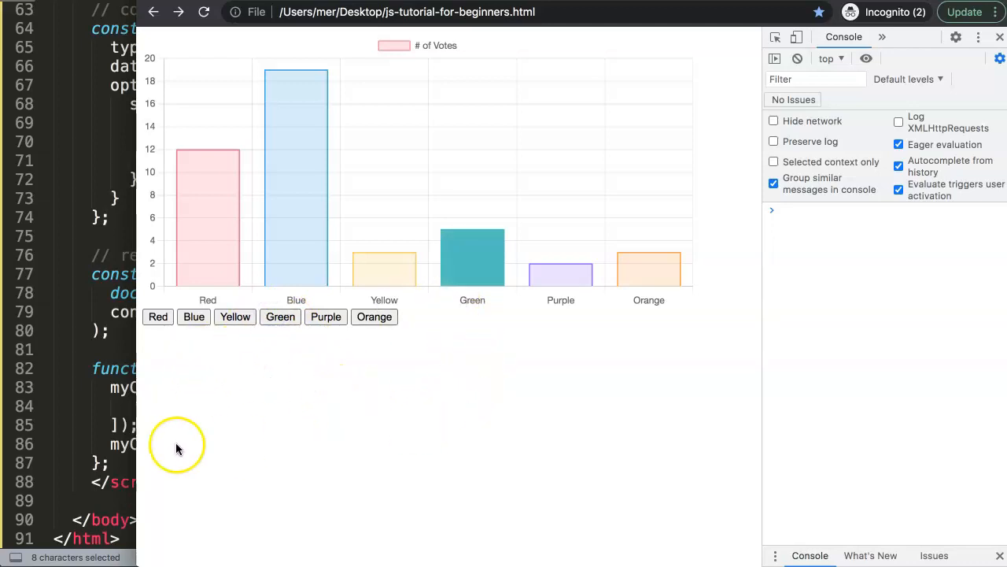
pyautogui.moveTo(366, 412)
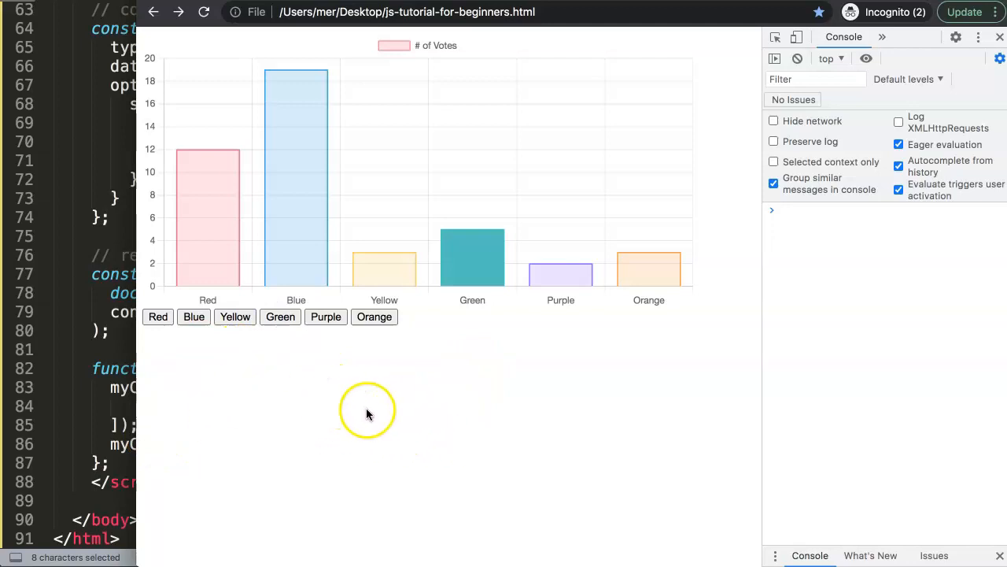
pyautogui.moveTo(283, 357)
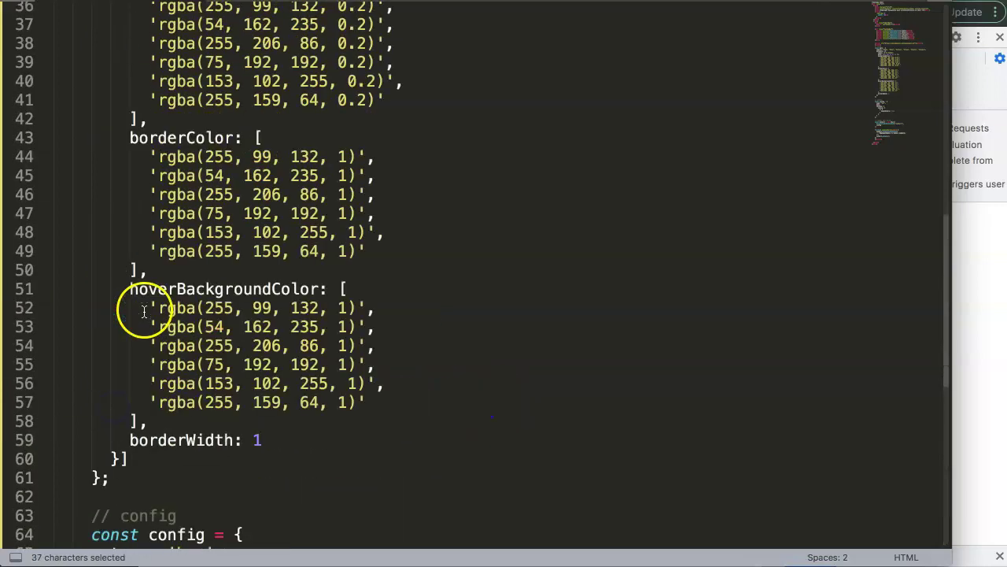
# Scroll through the config while duplicating the dataset object as a second dataset.
pyautogui.scroll(-3)
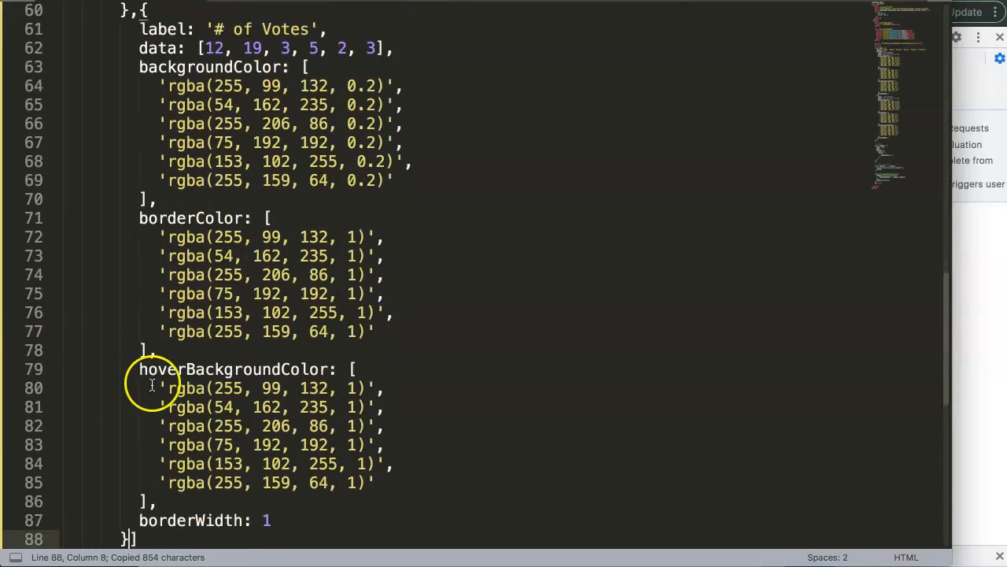
pyautogui.scroll(-3)
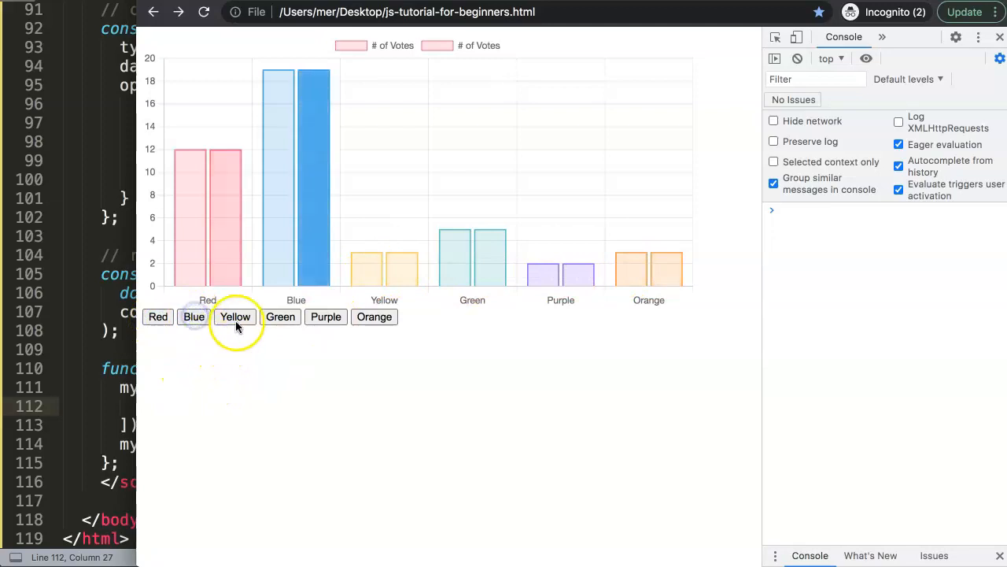
# Click the Orange button to see which bar of the two datasets highlights.
pyautogui.click(374, 317)
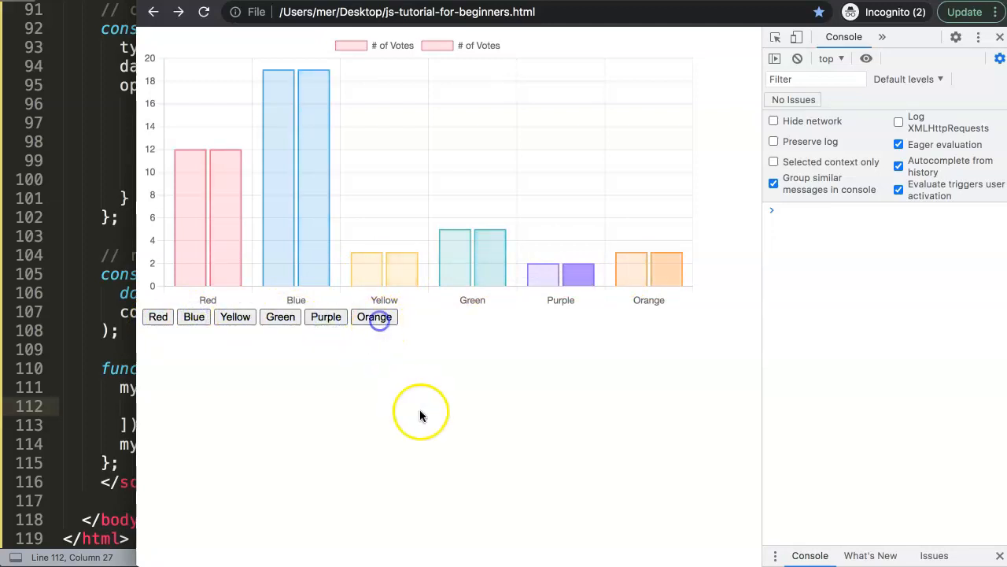